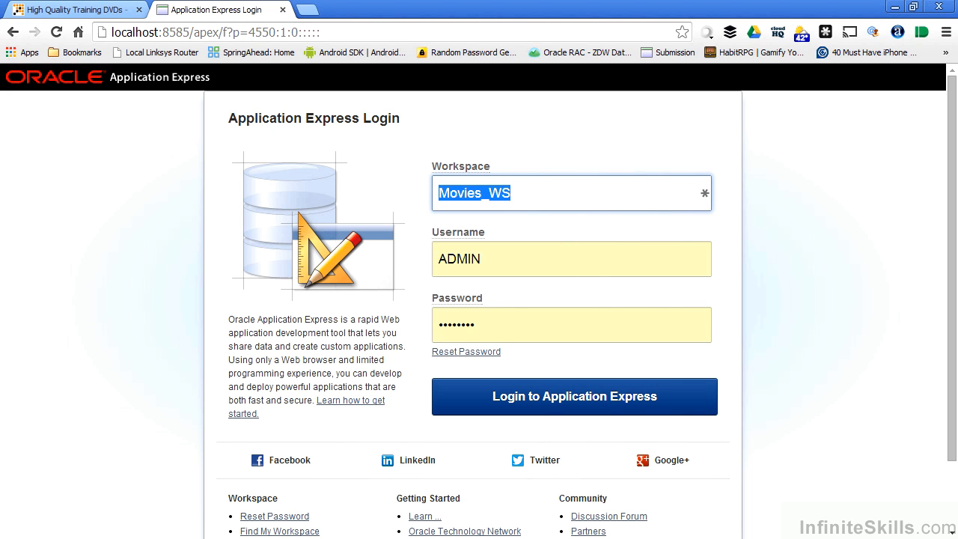
{"action": "mouse_move", "coordinate": [487, 225]}
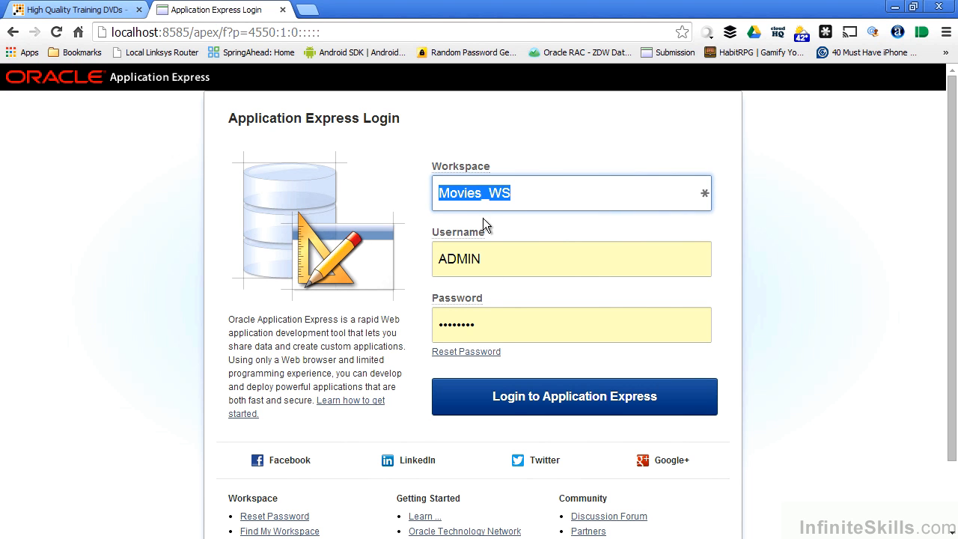
- Log in to the Movies_WS workspace and open its Administration page
{"action": "left_click", "coordinate": [574, 397]}
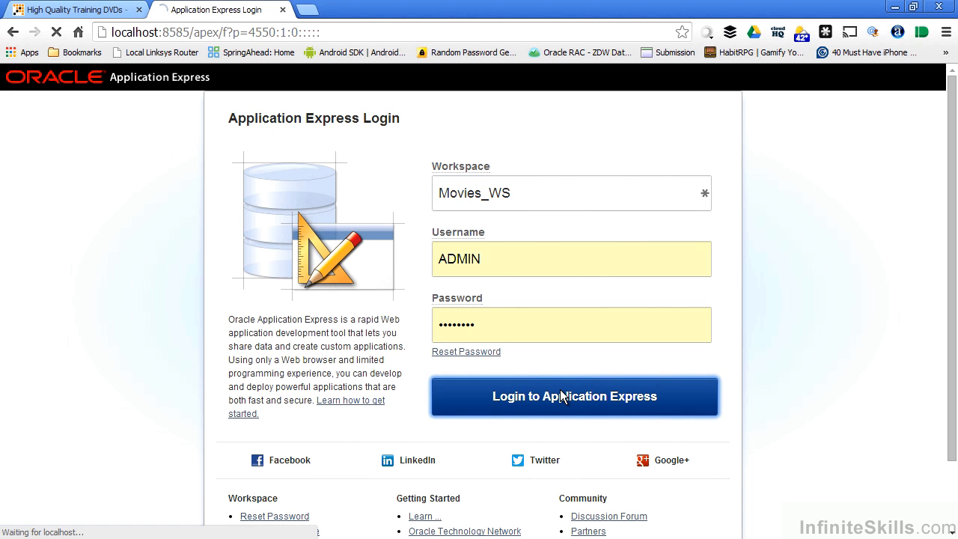
{"action": "left_click", "coordinate": [574, 397]}
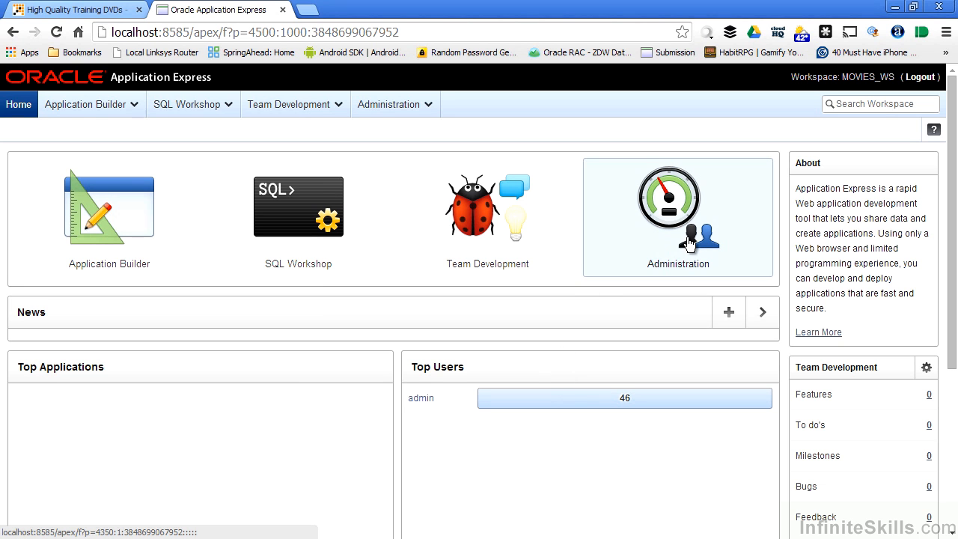
{"action": "mouse_move", "coordinate": [681, 240]}
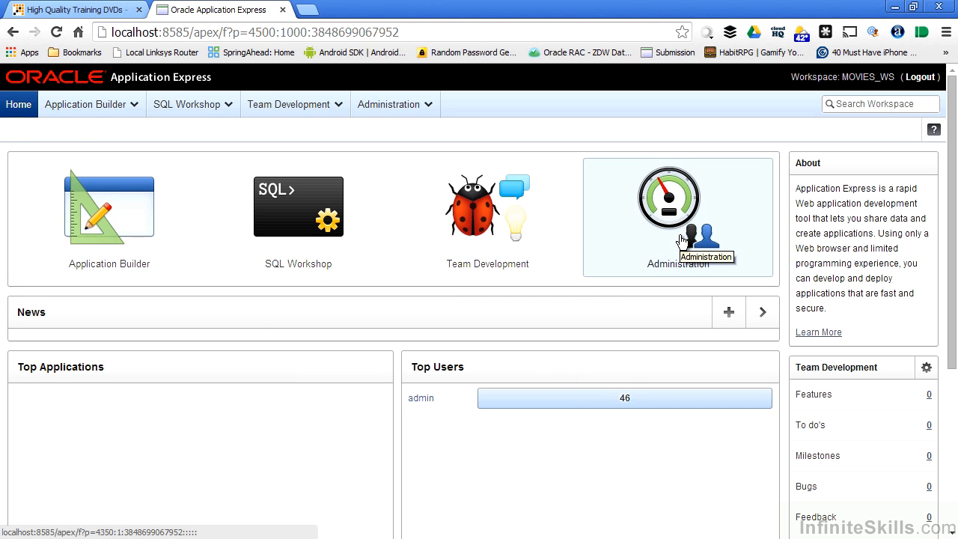
{"action": "left_click", "coordinate": [668, 206]}
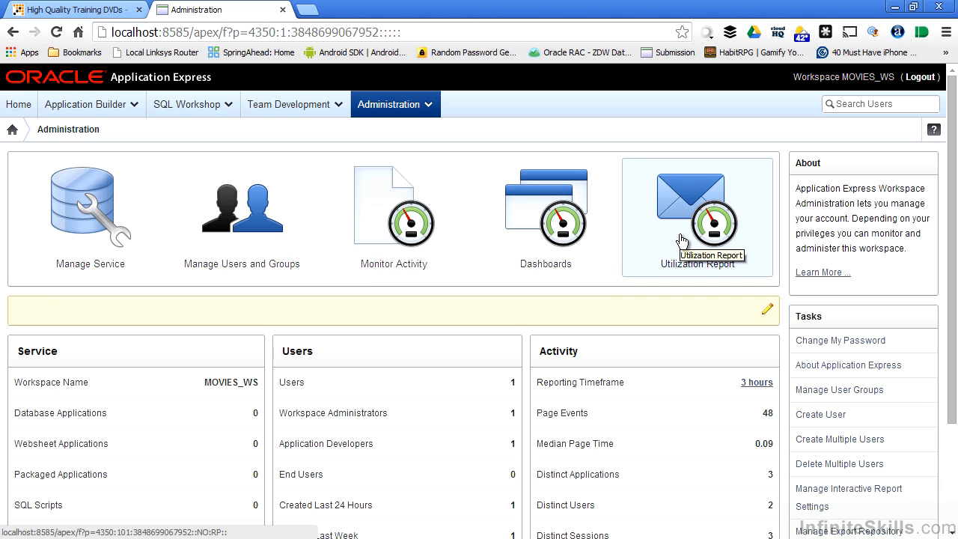
- Open Manage Users and Groups, review the lone ADMIN user, then view the empty Groups list
{"action": "left_click", "coordinate": [245, 216]}
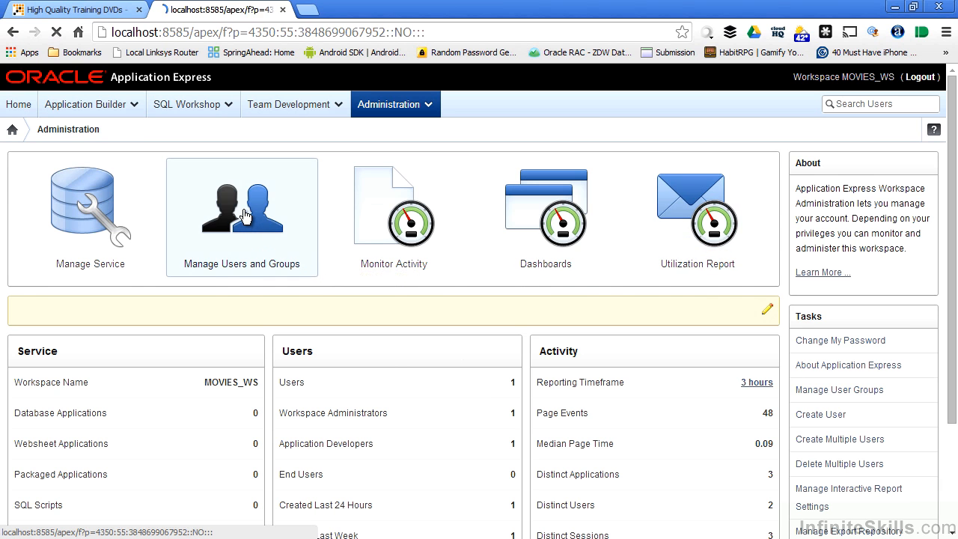
{"action": "left_click", "coordinate": [247, 211]}
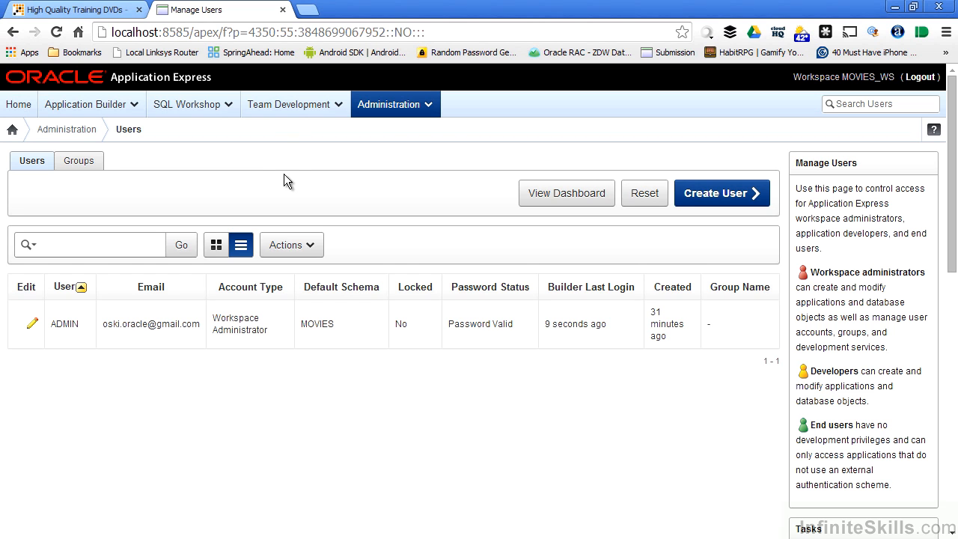
{"action": "mouse_move", "coordinate": [282, 179]}
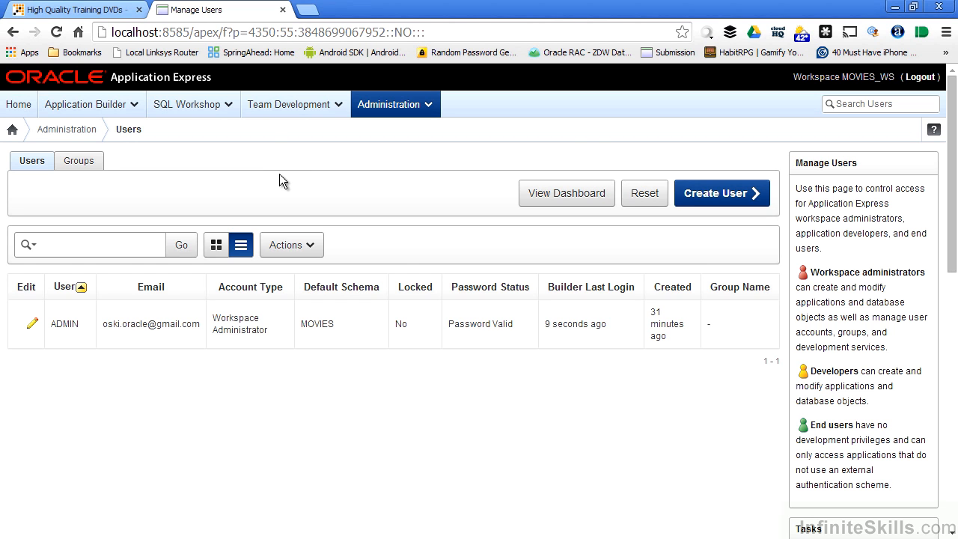
{"action": "mouse_move", "coordinate": [372, 333]}
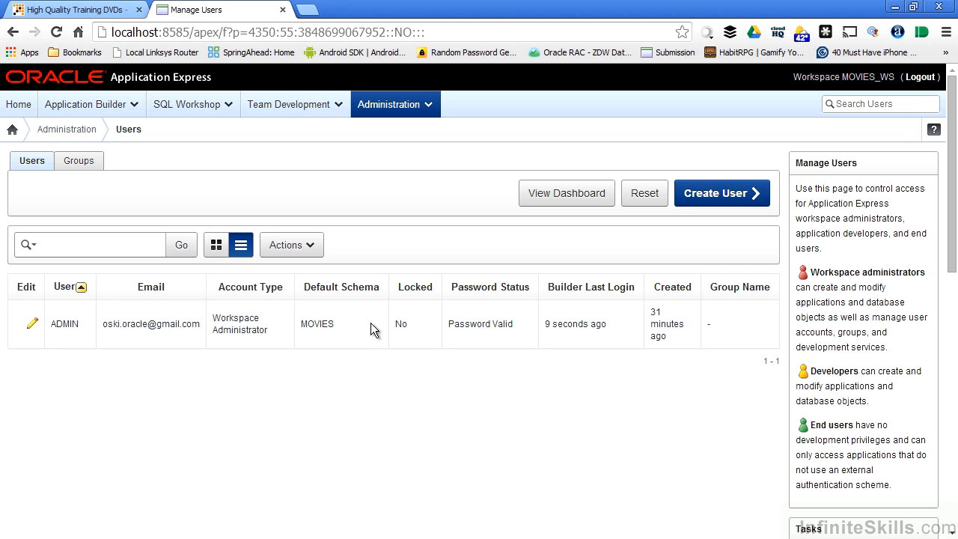
{"action": "mouse_move", "coordinate": [193, 186]}
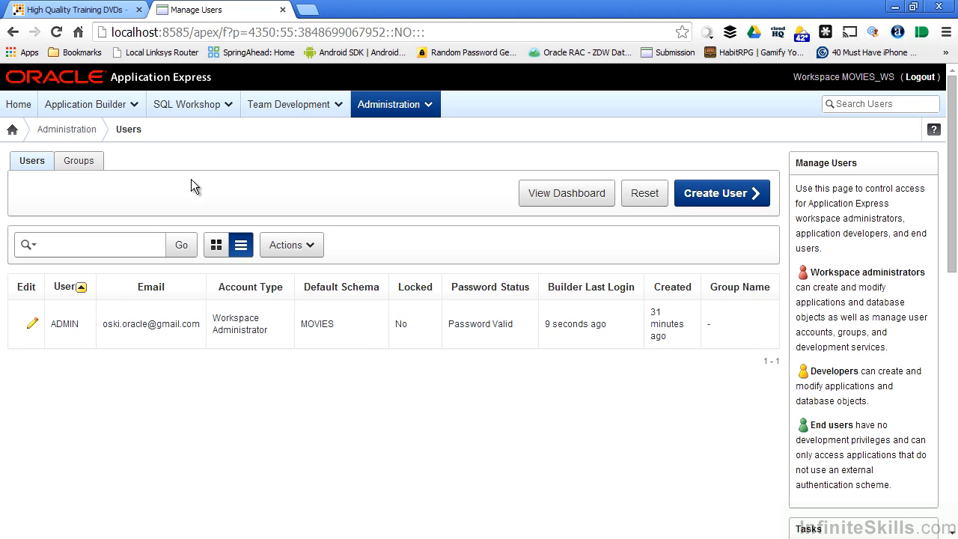
{"action": "left_click", "coordinate": [79, 160]}
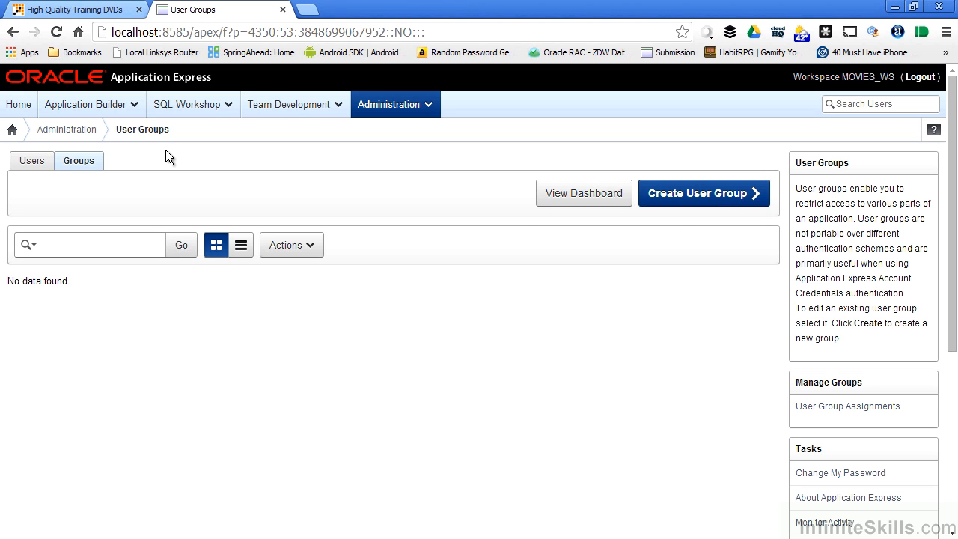
- Create a user group named Movies_Devs and go back to the Users list
{"action": "left_click", "coordinate": [702, 193]}
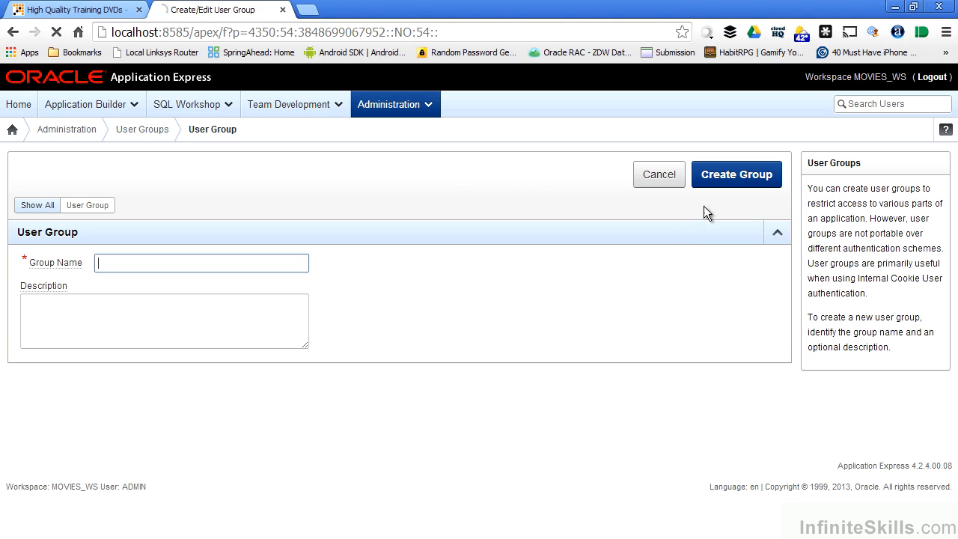
{"action": "type", "text": "Movies_Devs"}
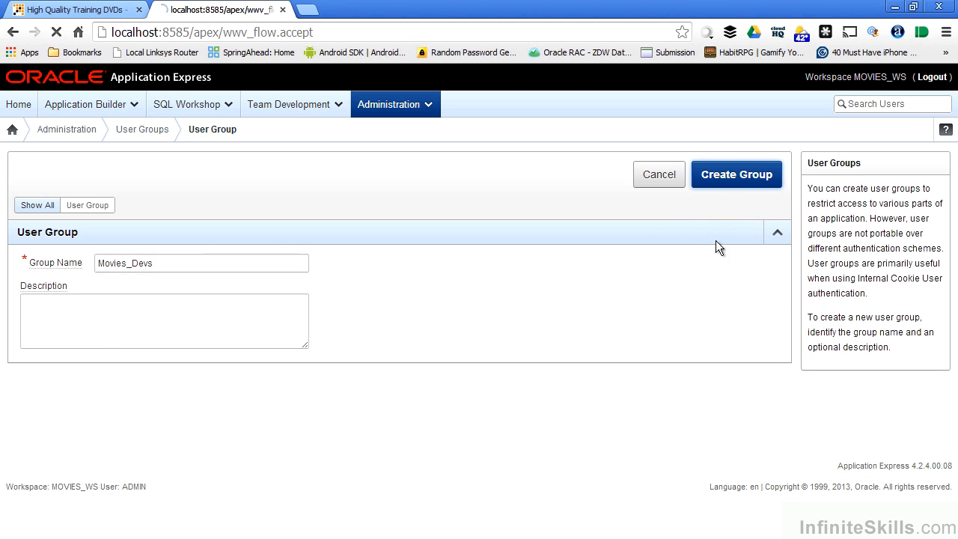
{"action": "left_click", "coordinate": [737, 173]}
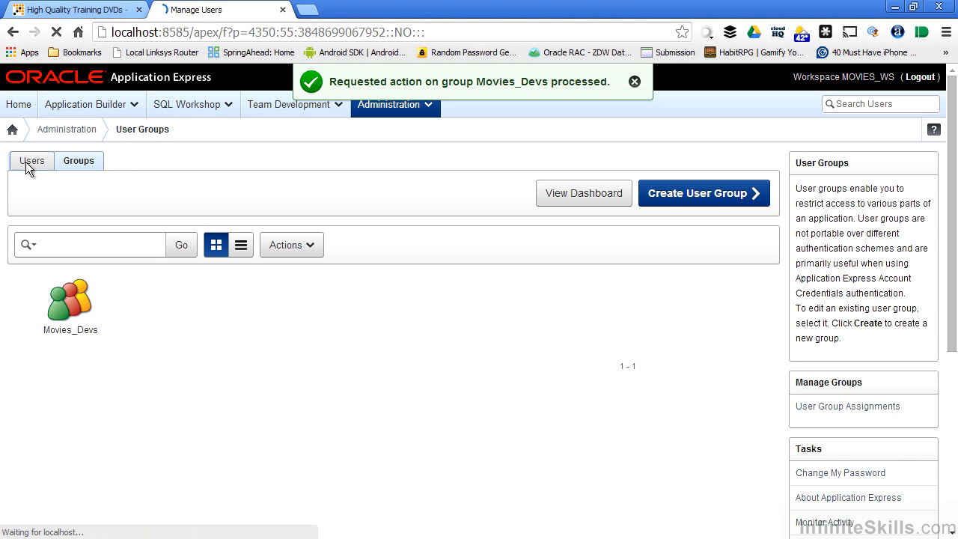
{"action": "left_click", "coordinate": [31, 161]}
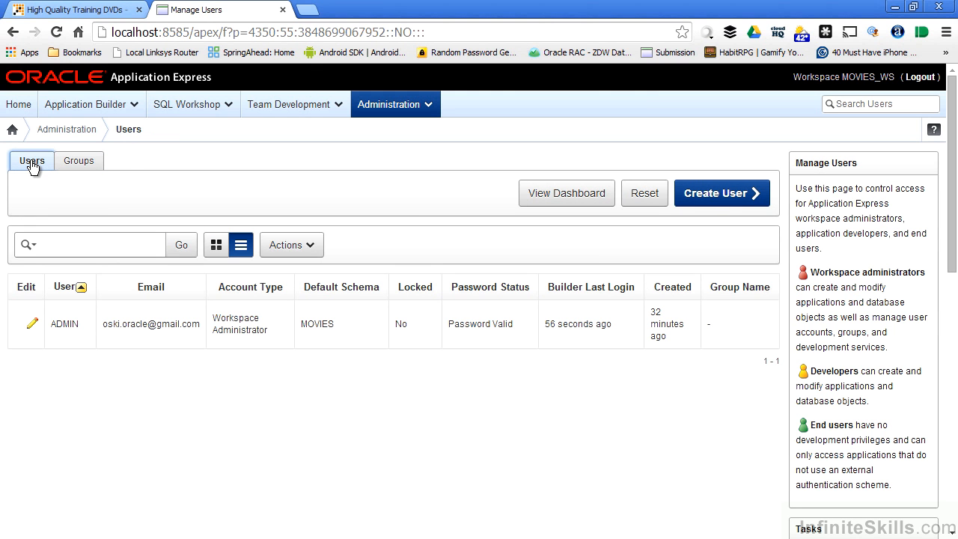
- Open the Create User form and enter username Paul with his email address
{"action": "left_click", "coordinate": [716, 193]}
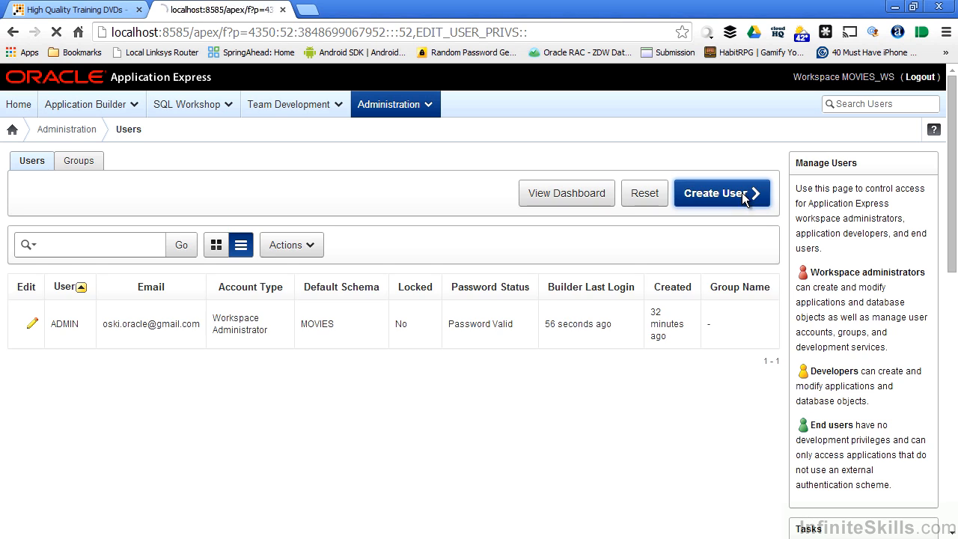
{"action": "left_click", "coordinate": [719, 193]}
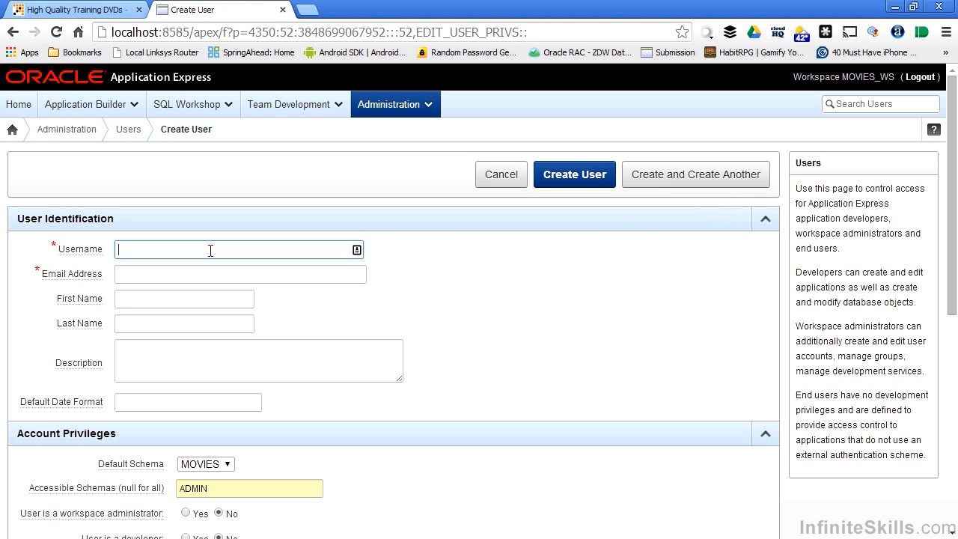
{"action": "mouse_move", "coordinate": [220, 283]}
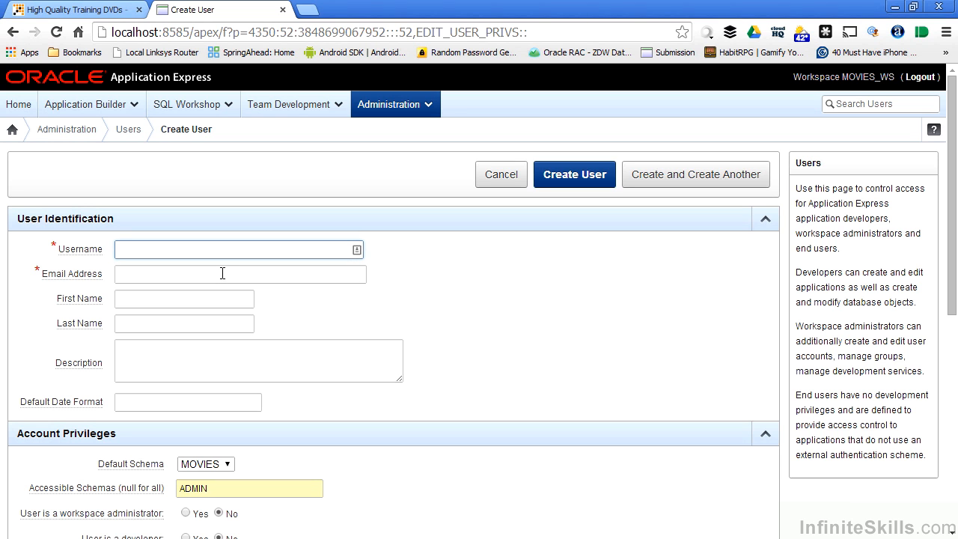
{"action": "left_click", "coordinate": [225, 250]}
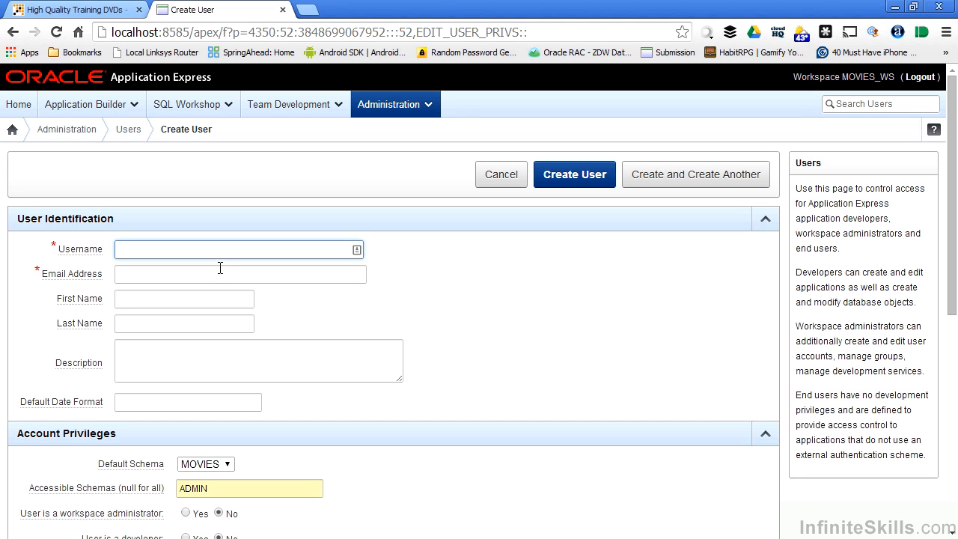
{"action": "mouse_move", "coordinate": [211, 266]}
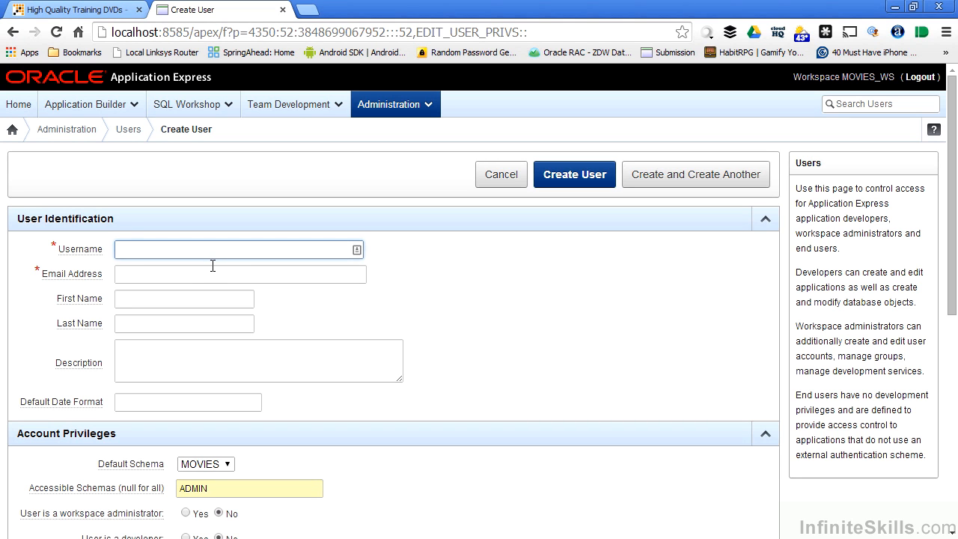
{"action": "left_click", "coordinate": [232, 249]}
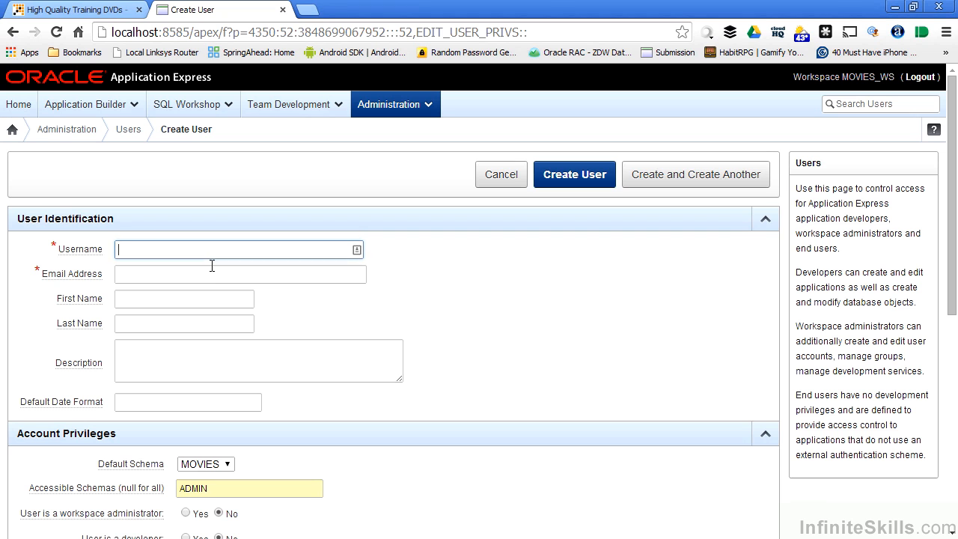
{"action": "mouse_move", "coordinate": [211, 270]}
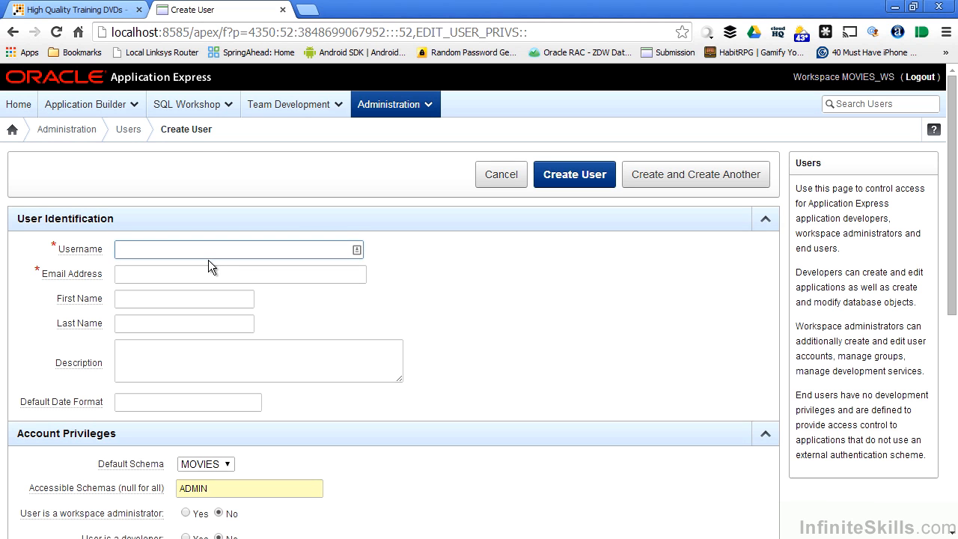
{"action": "type", "text": "Pa"}
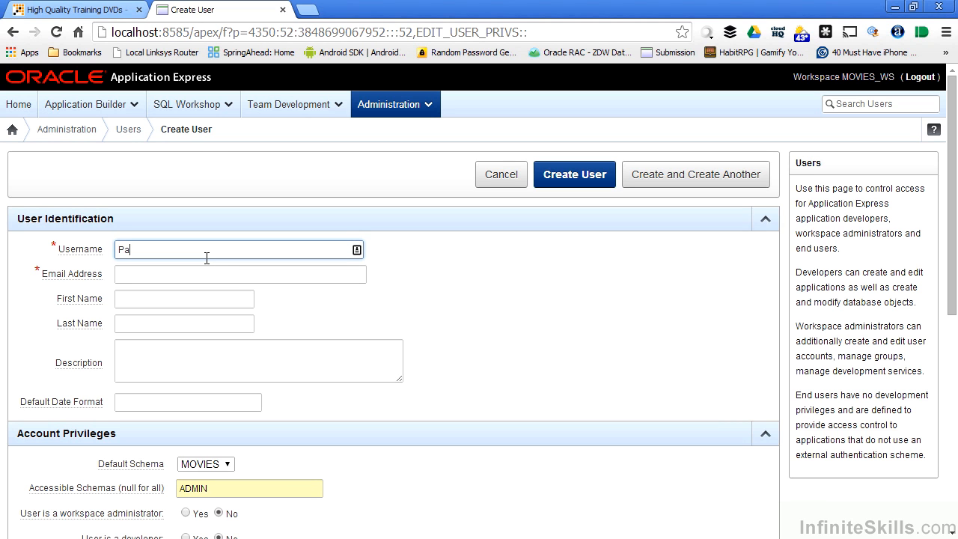
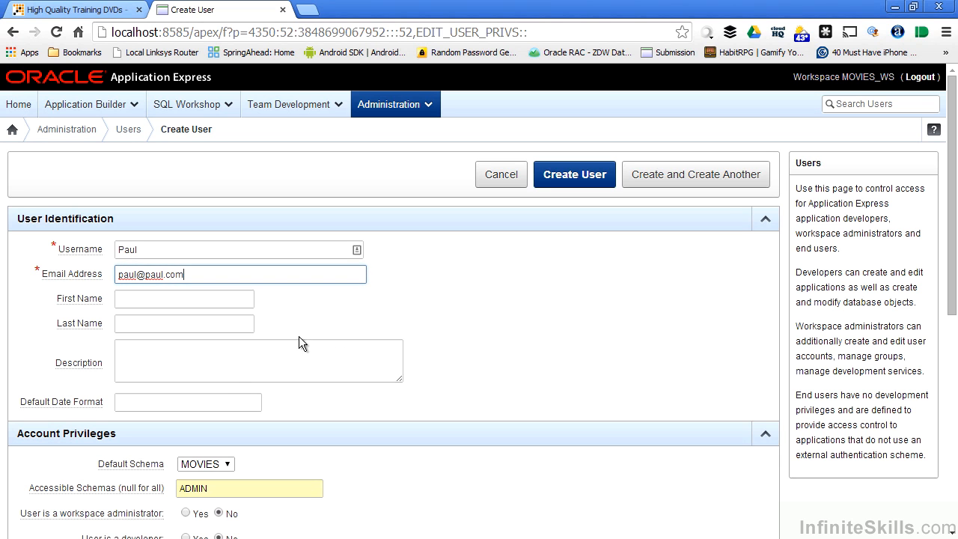
- Set Accessible Schemas to movies and make the user a developer
{"action": "scroll", "scroll_direction": "down", "scroll_amount": 3}
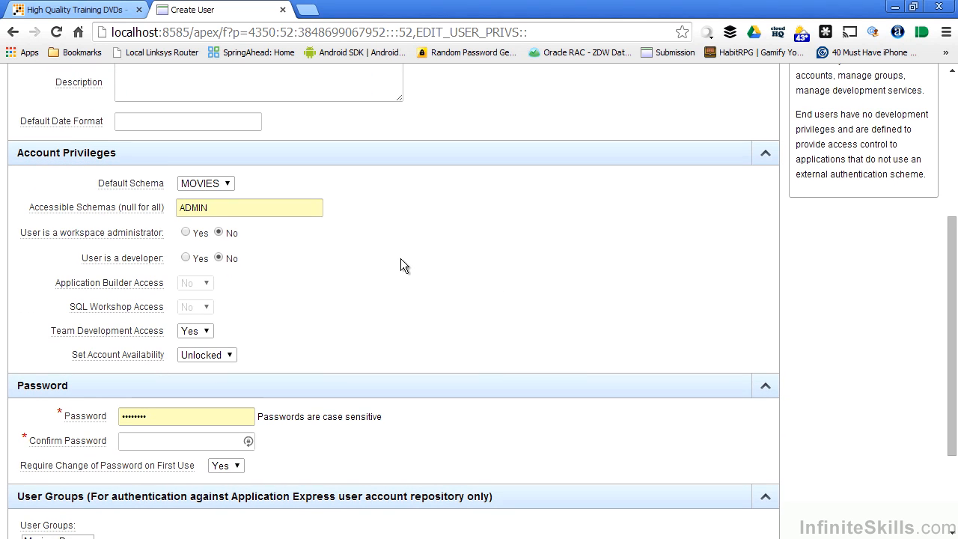
{"action": "mouse_move", "coordinate": [399, 262]}
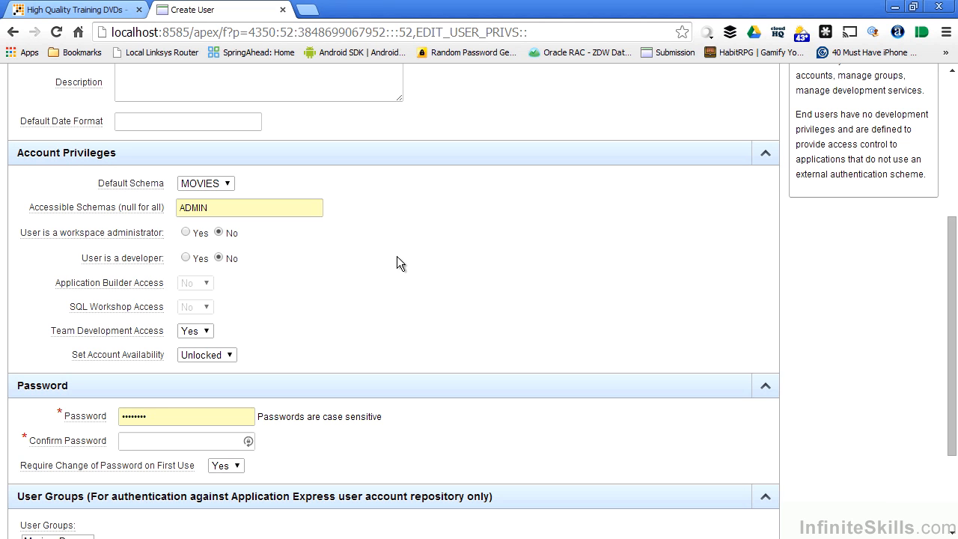
{"action": "mouse_move", "coordinate": [155, 196]}
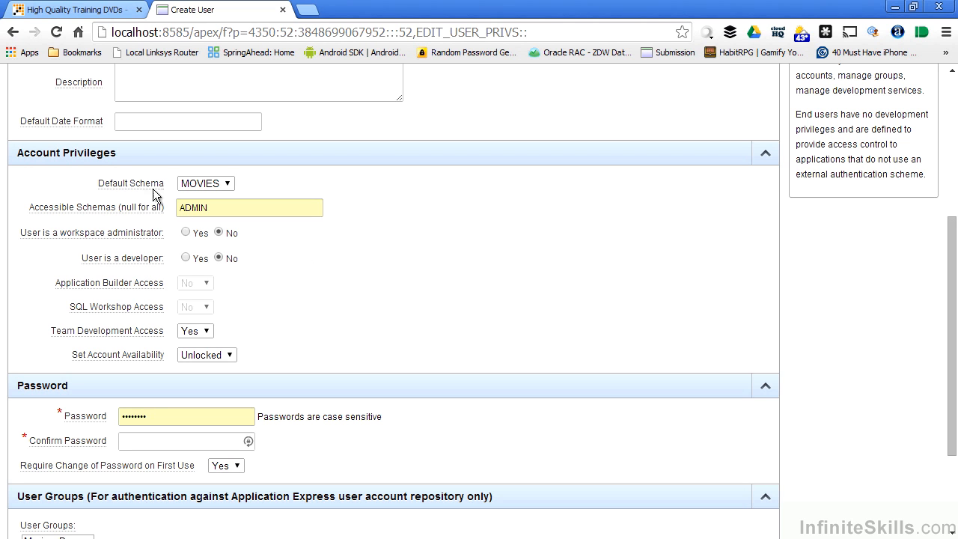
{"action": "mouse_move", "coordinate": [153, 187]}
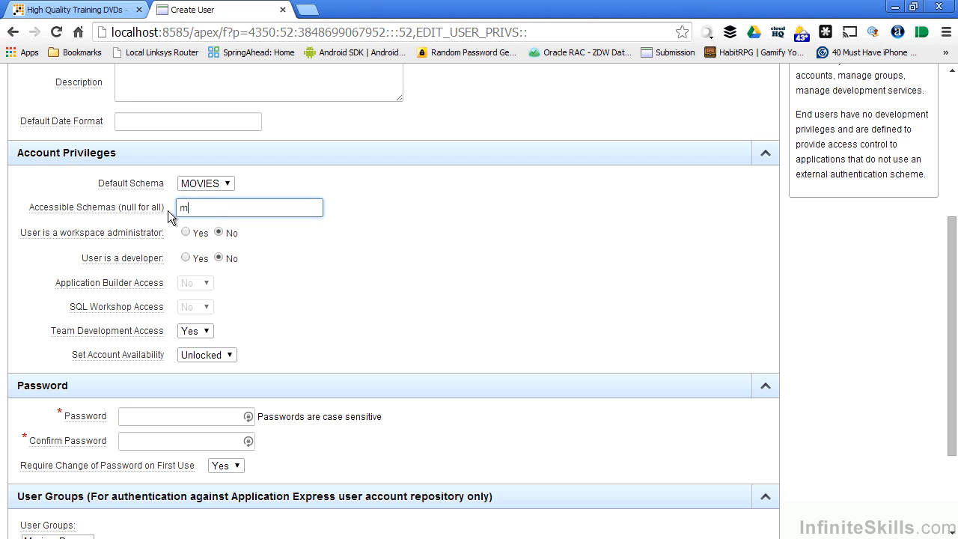
{"action": "type", "text": "ovies"}
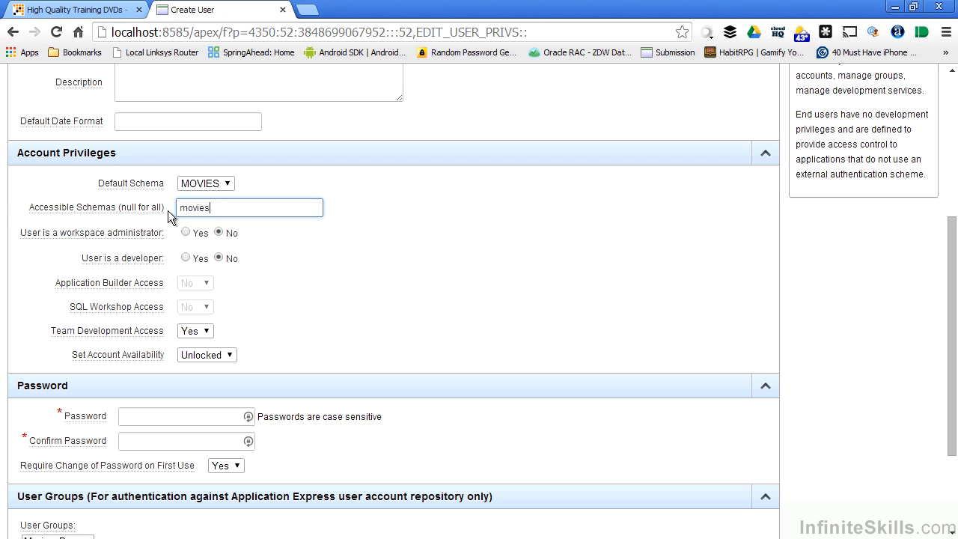
{"action": "mouse_move", "coordinate": [144, 248]}
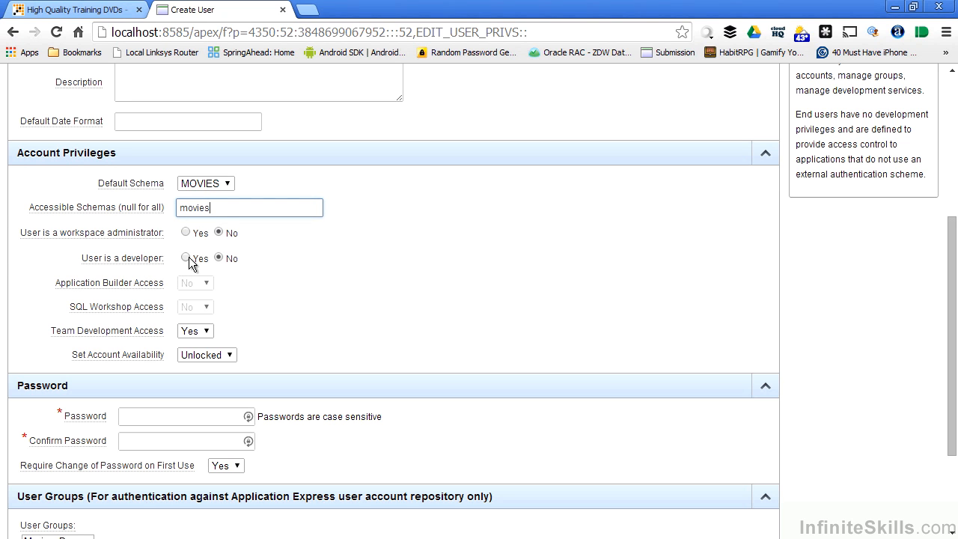
{"action": "left_click", "coordinate": [184, 258]}
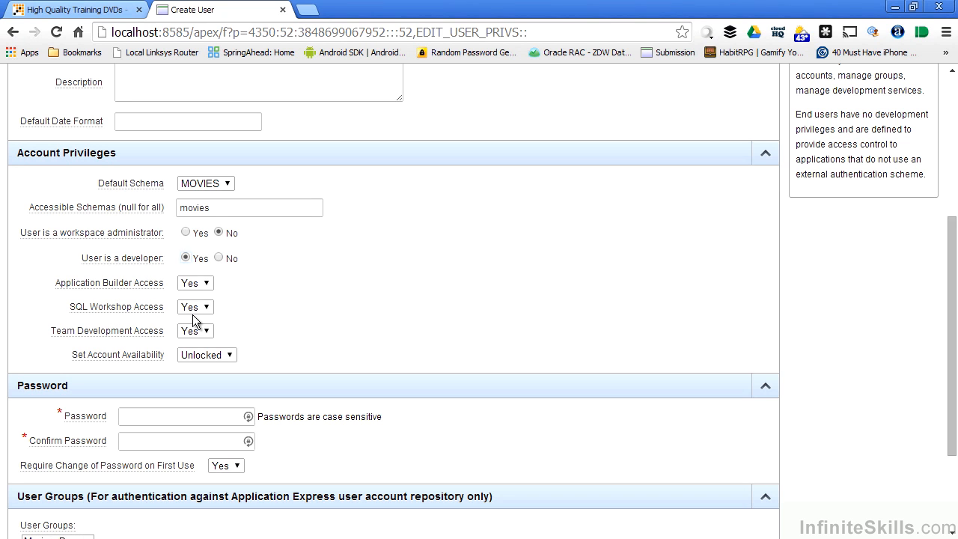
{"action": "left_click", "coordinate": [219, 257]}
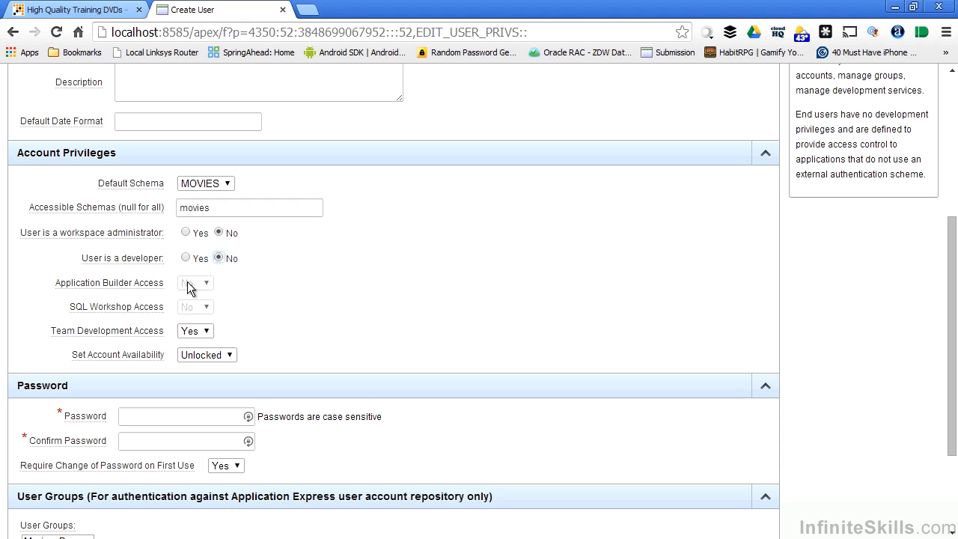
{"action": "left_click", "coordinate": [185, 257]}
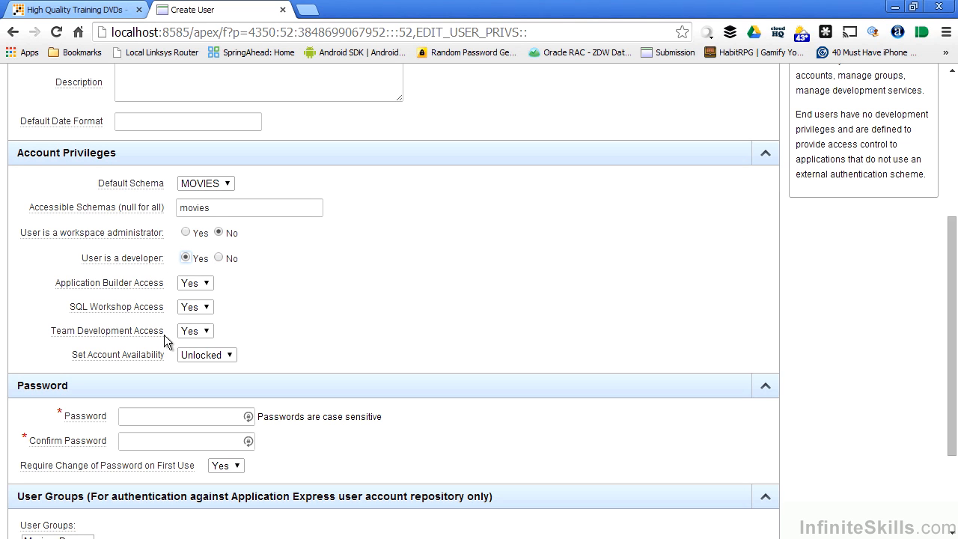
{"action": "mouse_move", "coordinate": [232, 332]}
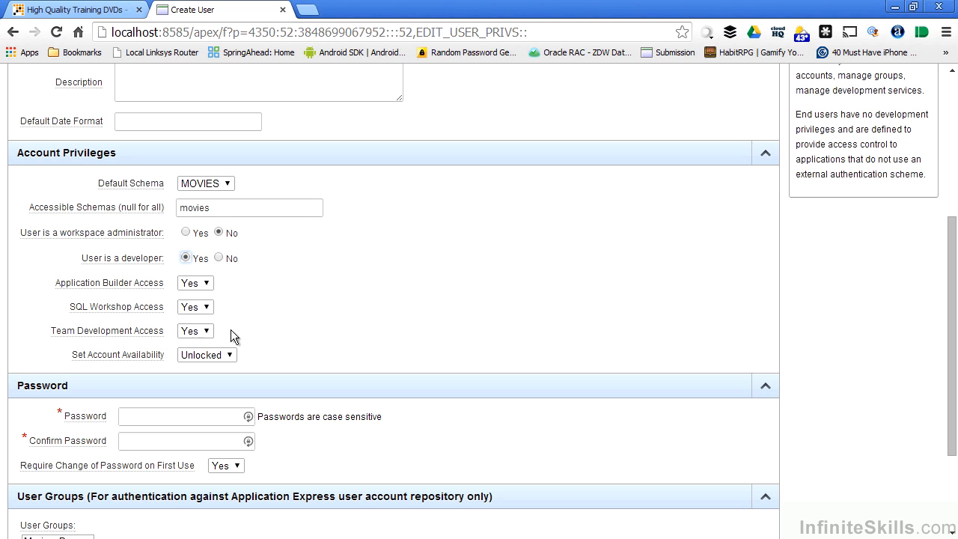
{"action": "mouse_move", "coordinate": [513, 287]}
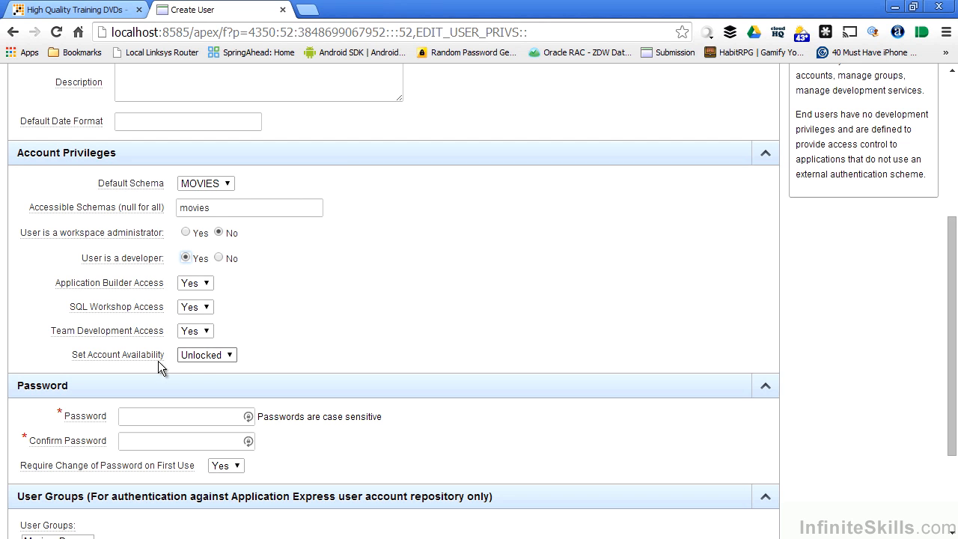
{"action": "mouse_move", "coordinate": [278, 344]}
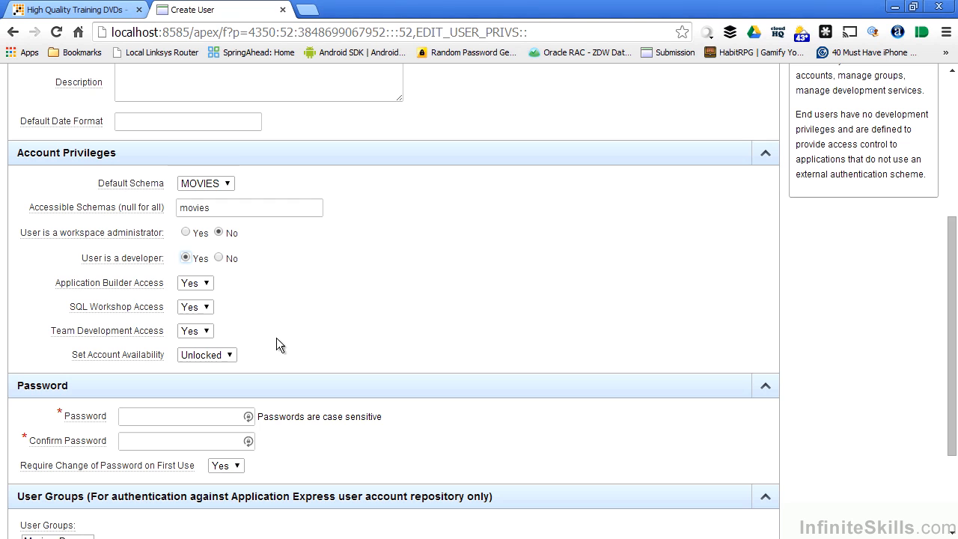
{"action": "mouse_move", "coordinate": [255, 354]}
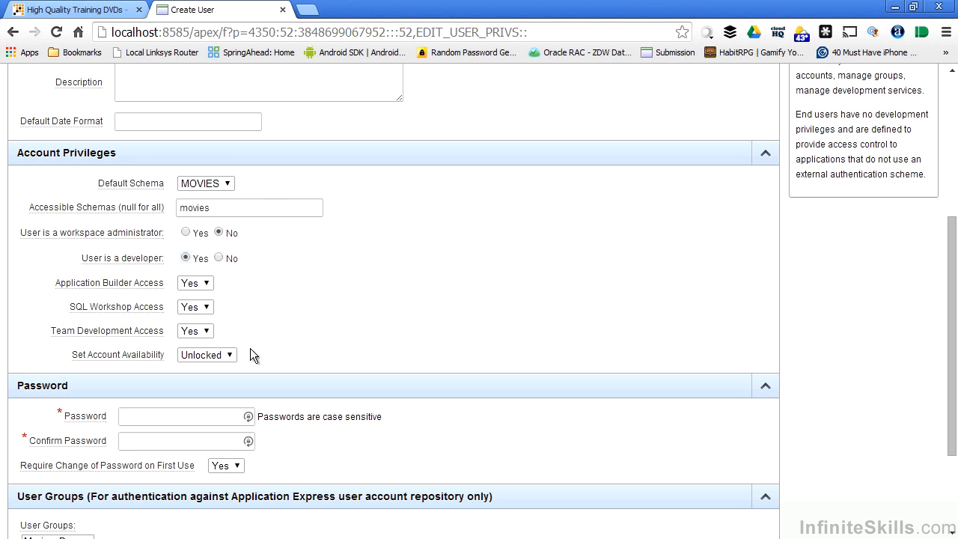
{"action": "mouse_move", "coordinate": [273, 337]}
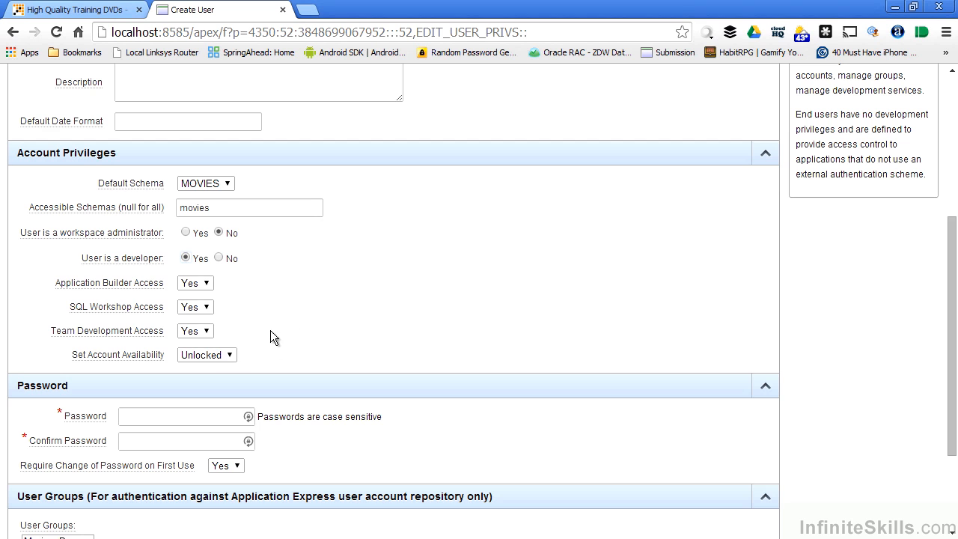
{"action": "mouse_move", "coordinate": [370, 286]}
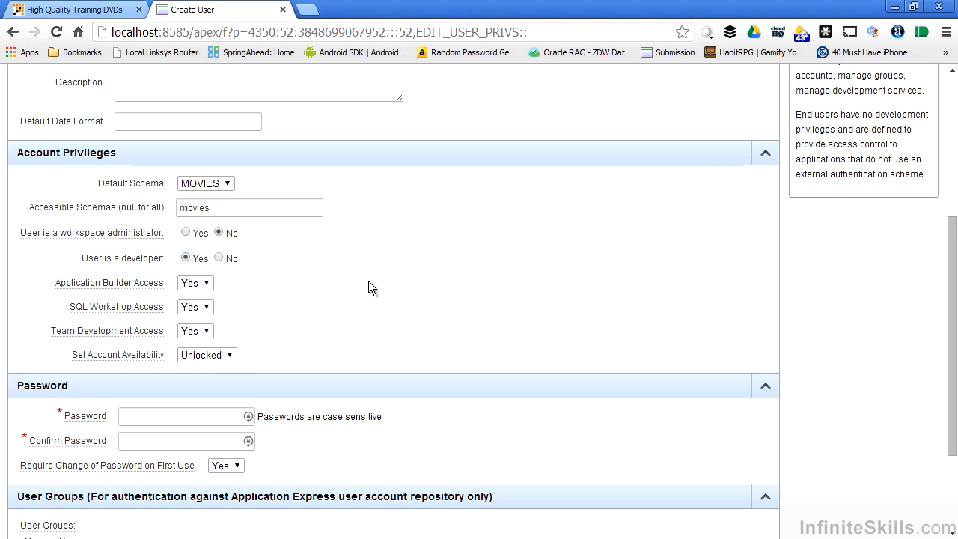
- Set Require Change of Password to No and add the user to Movies_Devs
{"action": "scroll", "scroll_direction": "down", "scroll_amount": 3}
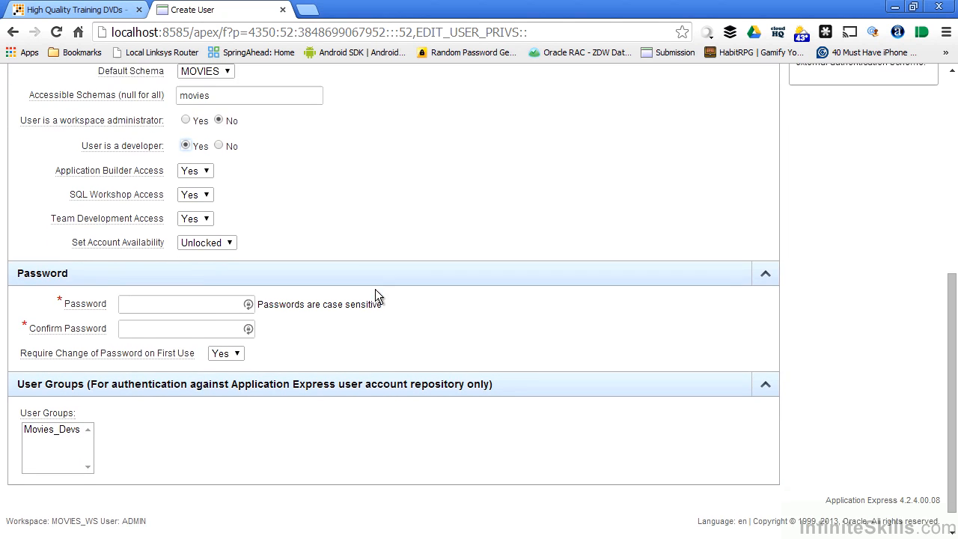
{"action": "scroll", "scroll_direction": "down", "scroll_amount": 3}
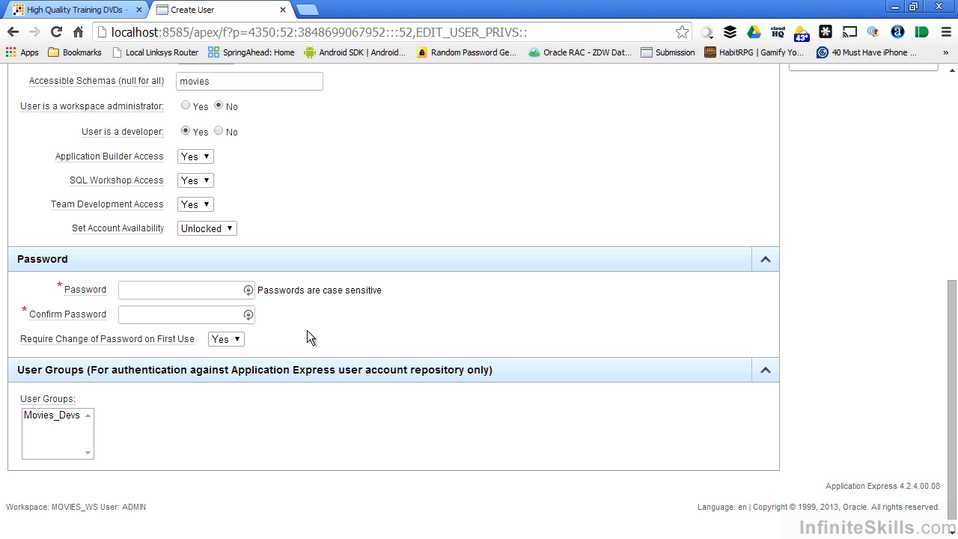
{"action": "mouse_move", "coordinate": [339, 325]}
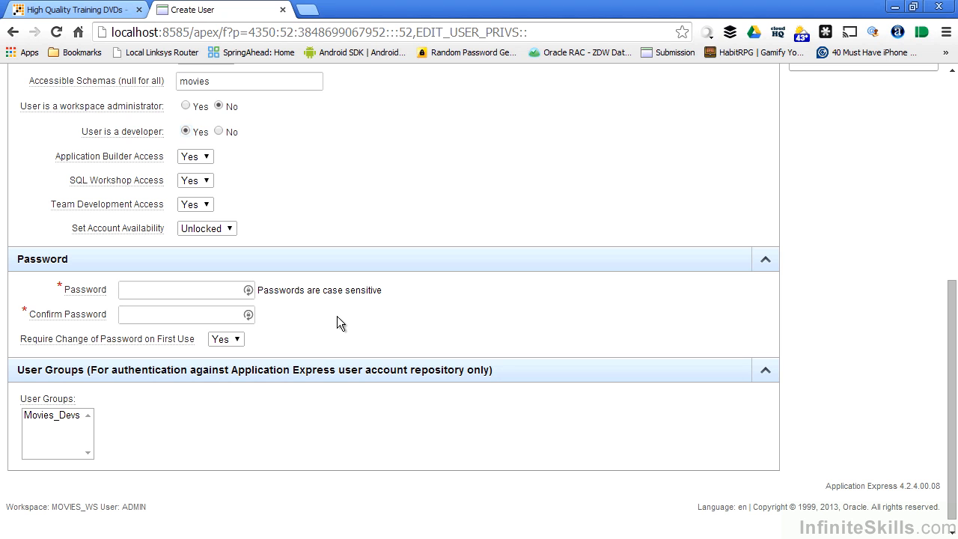
{"action": "mouse_move", "coordinate": [136, 362]}
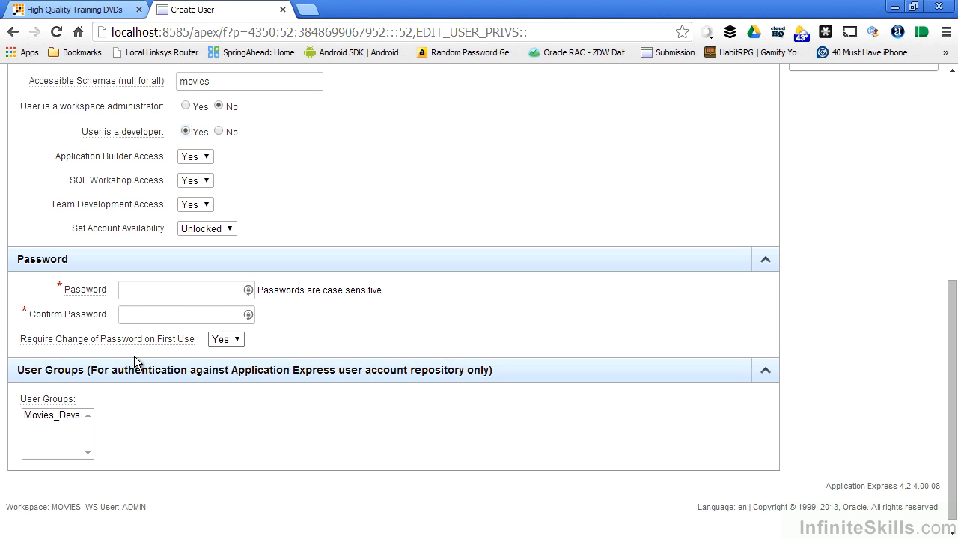
{"action": "mouse_move", "coordinate": [261, 362]}
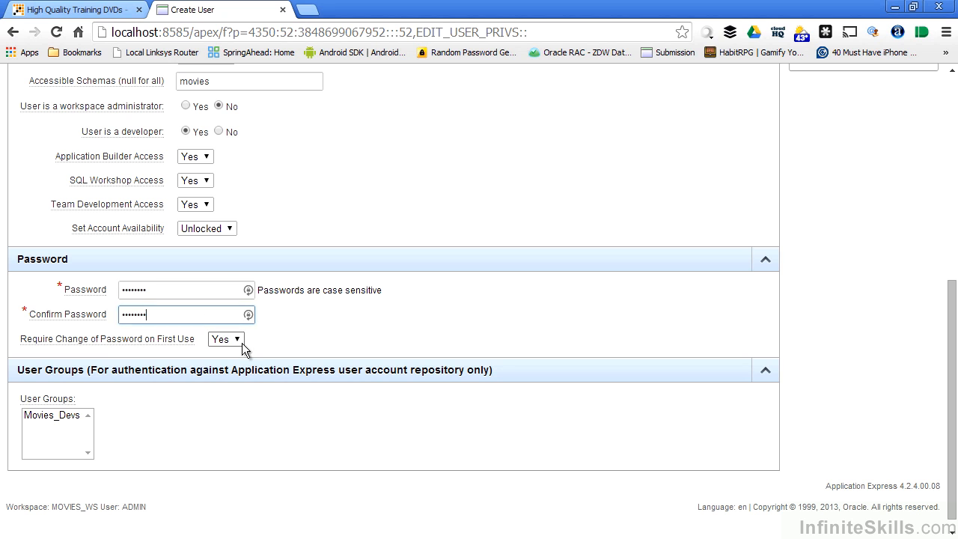
{"action": "left_click", "coordinate": [225, 339]}
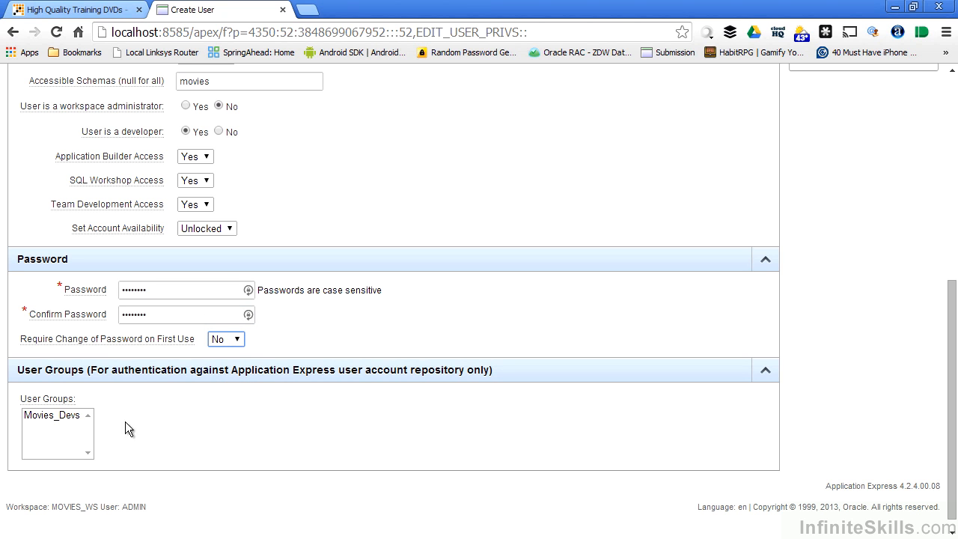
{"action": "left_click", "coordinate": [51, 413]}
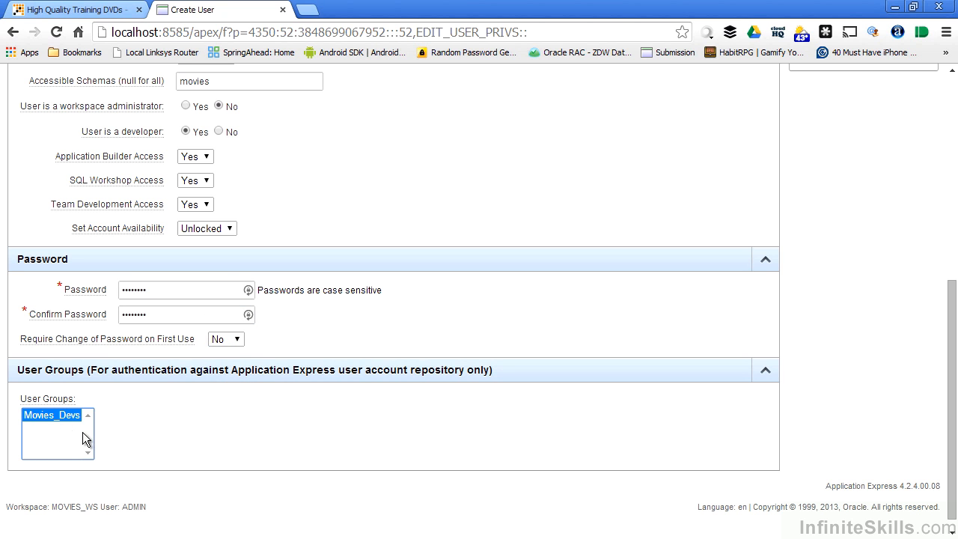
{"action": "mouse_move", "coordinate": [564, 203]}
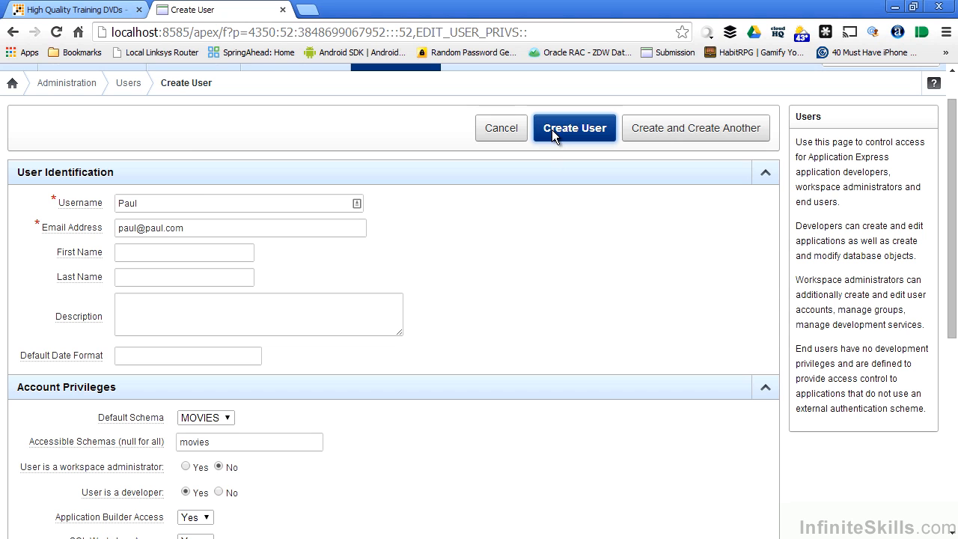
{"action": "mouse_move", "coordinate": [519, 240]}
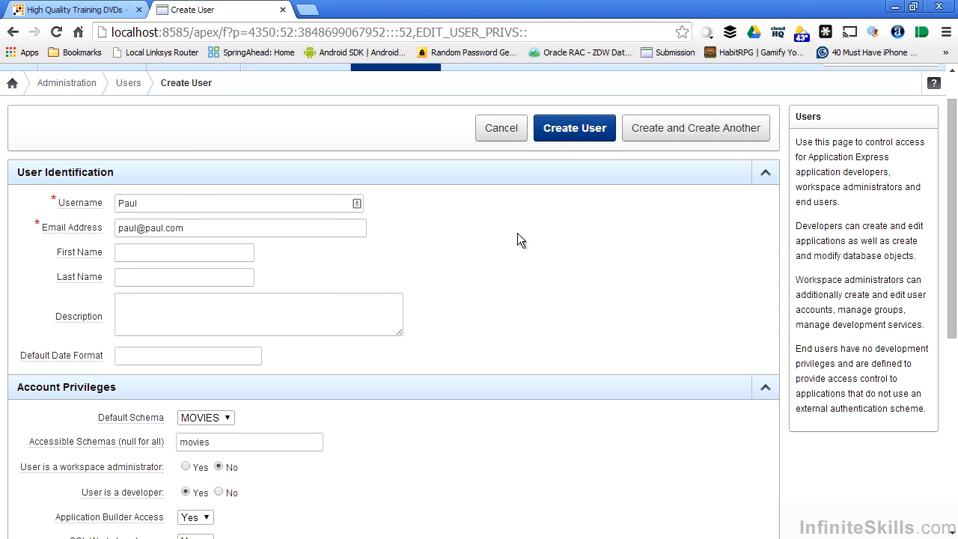
{"action": "mouse_move", "coordinate": [679, 132]}
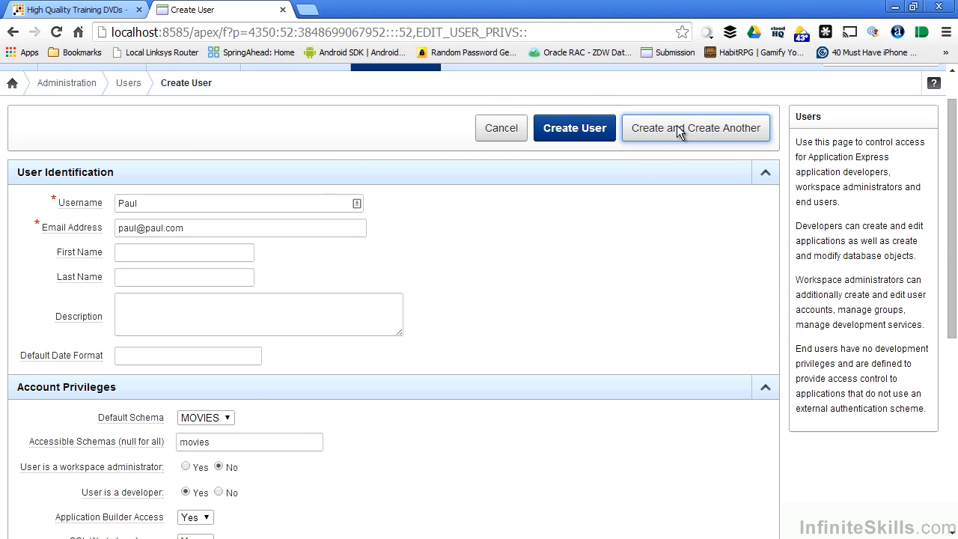
{"action": "left_click", "coordinate": [575, 128]}
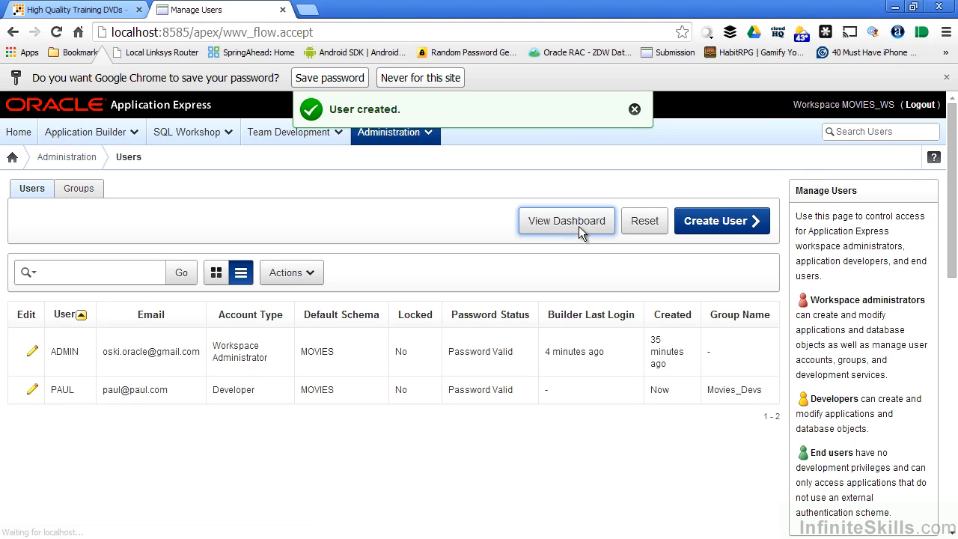
{"action": "mouse_move", "coordinate": [59, 366]}
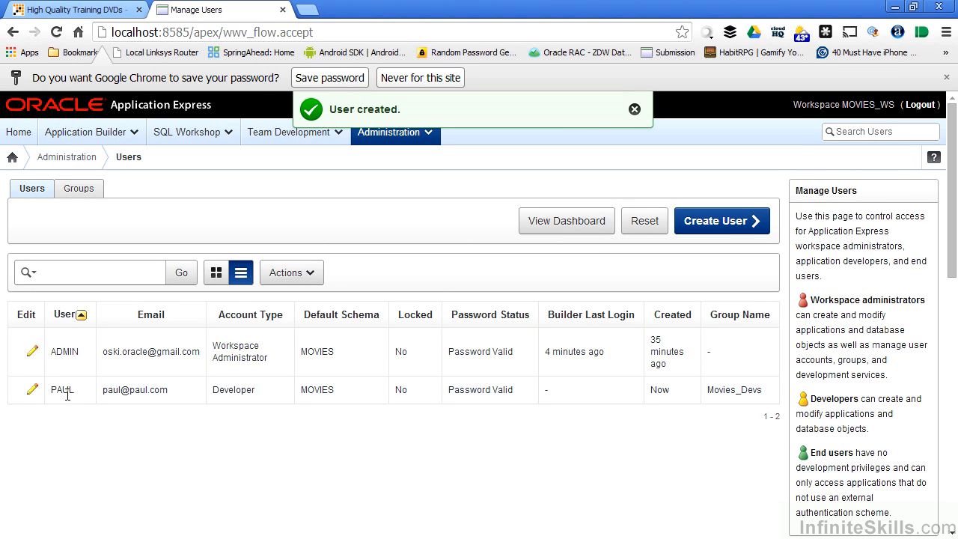
{"action": "mouse_move", "coordinate": [75, 402]}
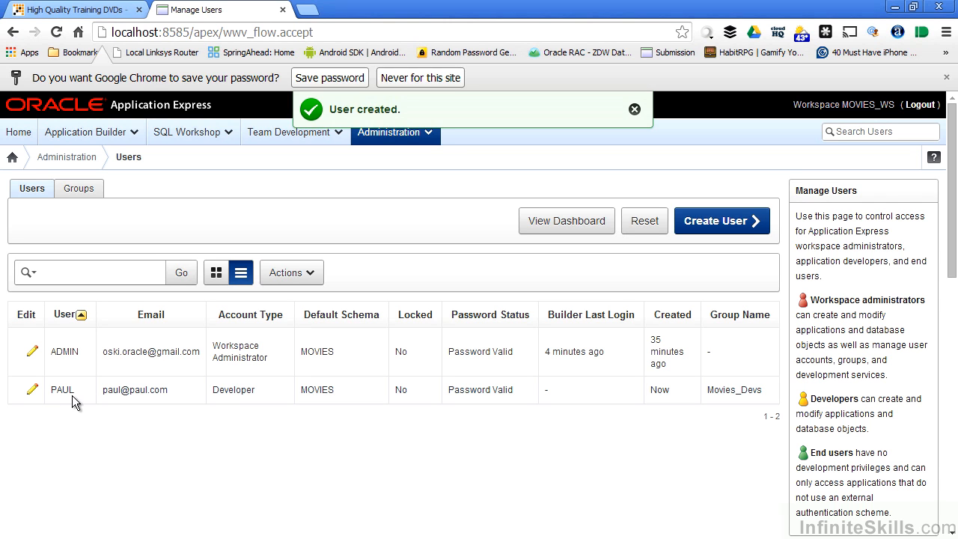
{"action": "mouse_move", "coordinate": [268, 400]}
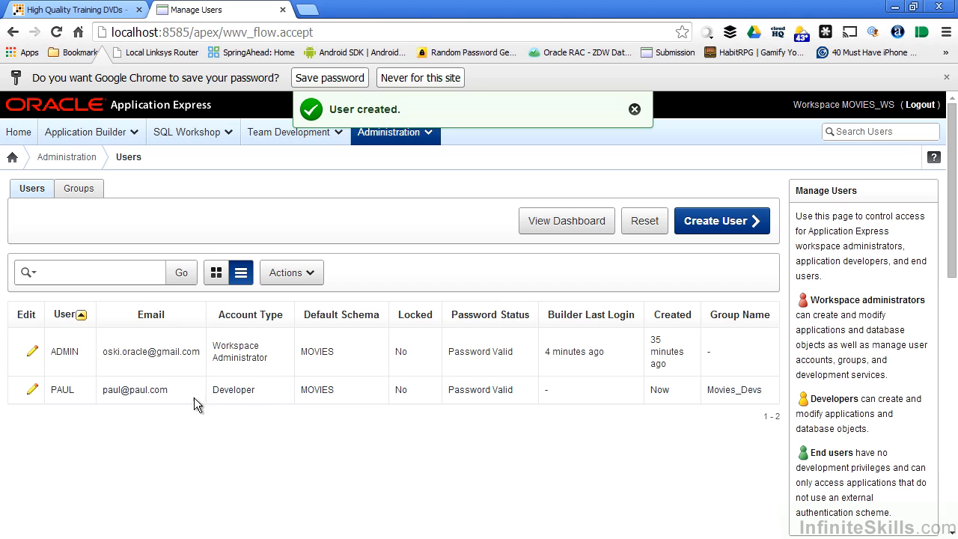
{"action": "mouse_move", "coordinate": [191, 419]}
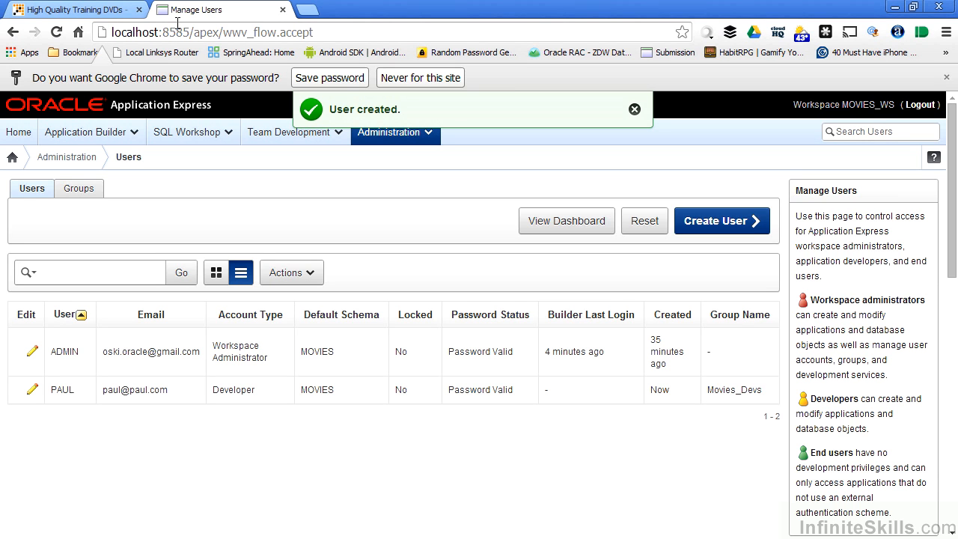
{"action": "mouse_move", "coordinate": [608, 253]}
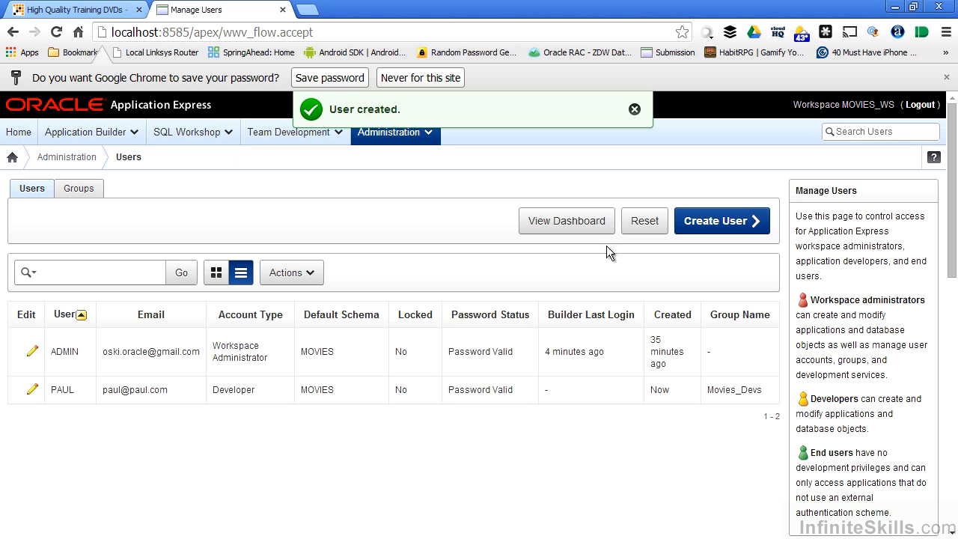
{"action": "mouse_move", "coordinate": [697, 228]}
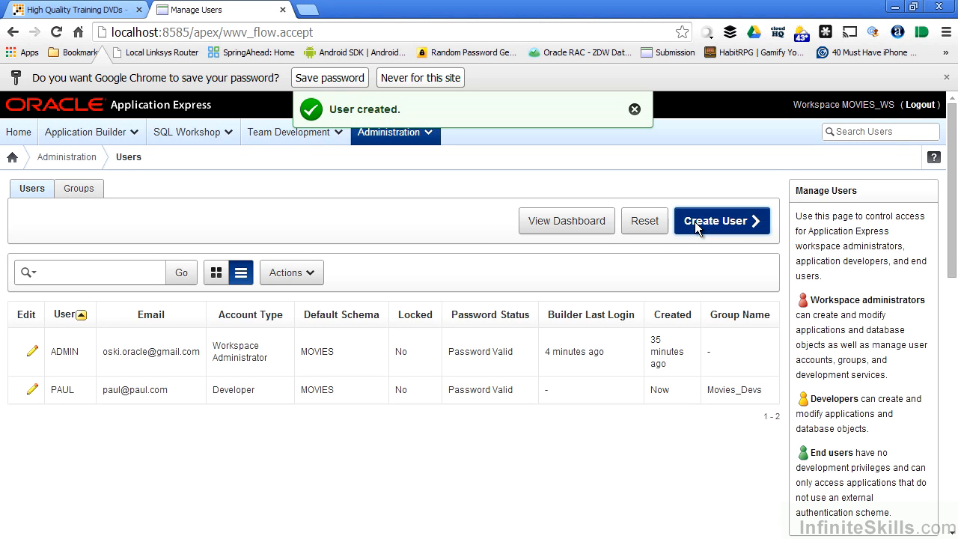
- Fill in a new enduser account as non-developer with a password and no forced password change
{"action": "left_click", "coordinate": [717, 220]}
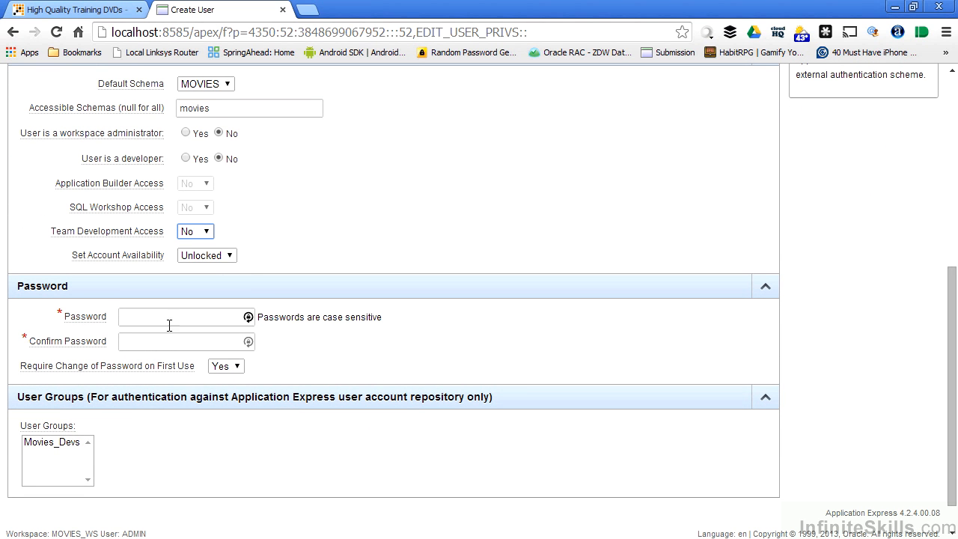
{"action": "left_click", "coordinate": [179, 317]}
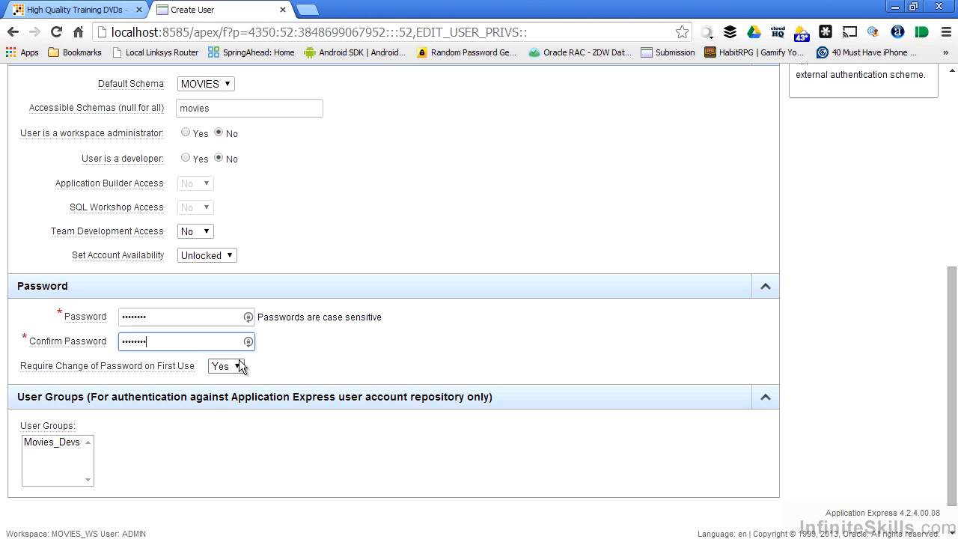
{"action": "left_click", "coordinate": [239, 366]}
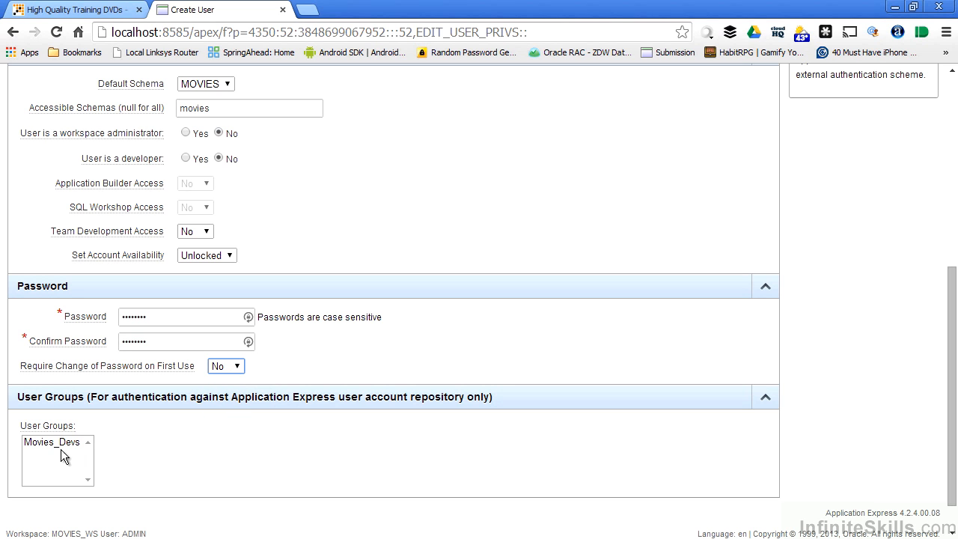
{"action": "mouse_move", "coordinate": [68, 458]}
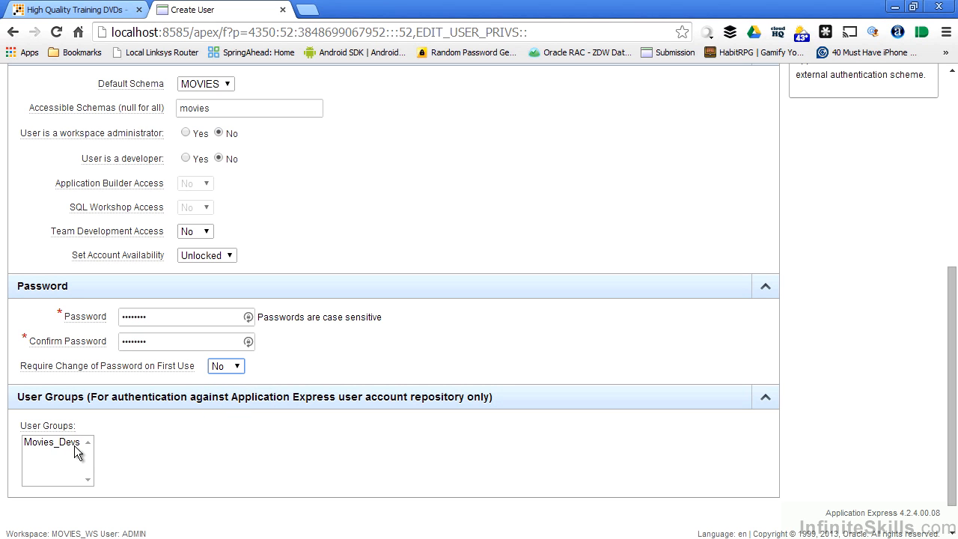
{"action": "mouse_move", "coordinate": [291, 197]}
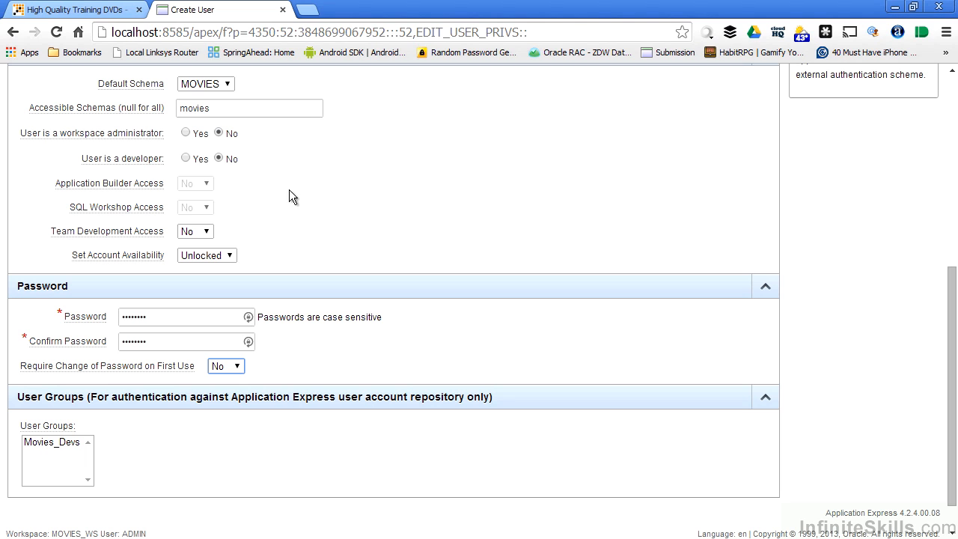
{"action": "mouse_move", "coordinate": [289, 217]}
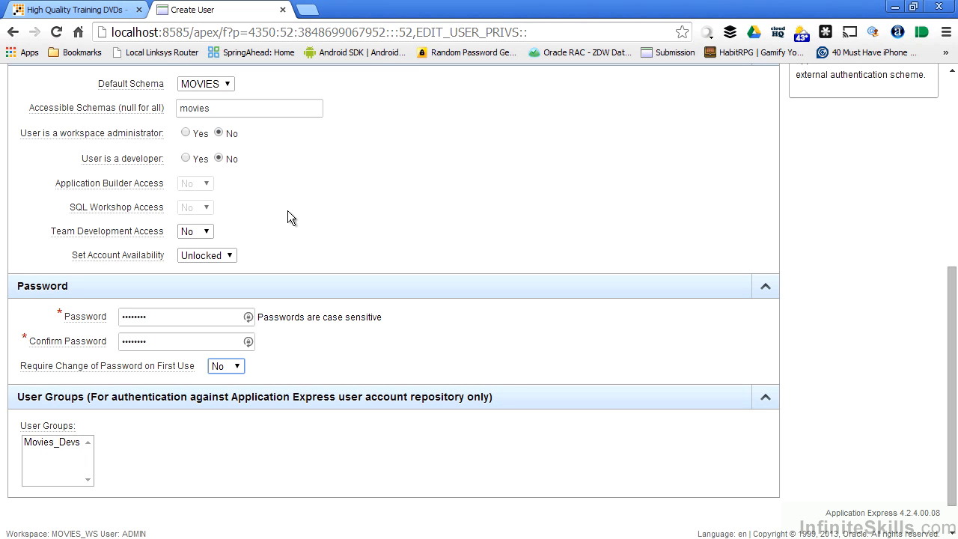
{"action": "scroll", "scroll_direction": "up", "scroll_amount": 3}
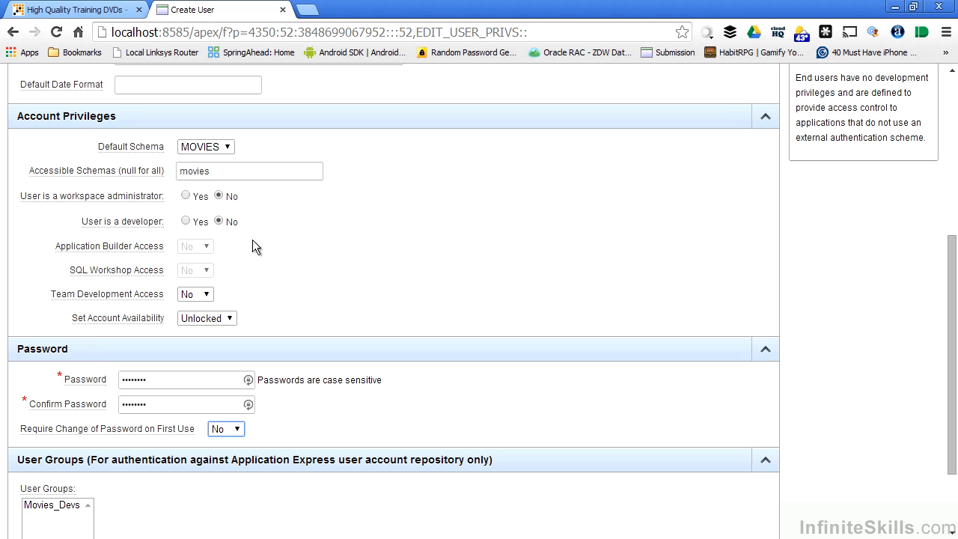
{"action": "mouse_move", "coordinate": [126, 311]}
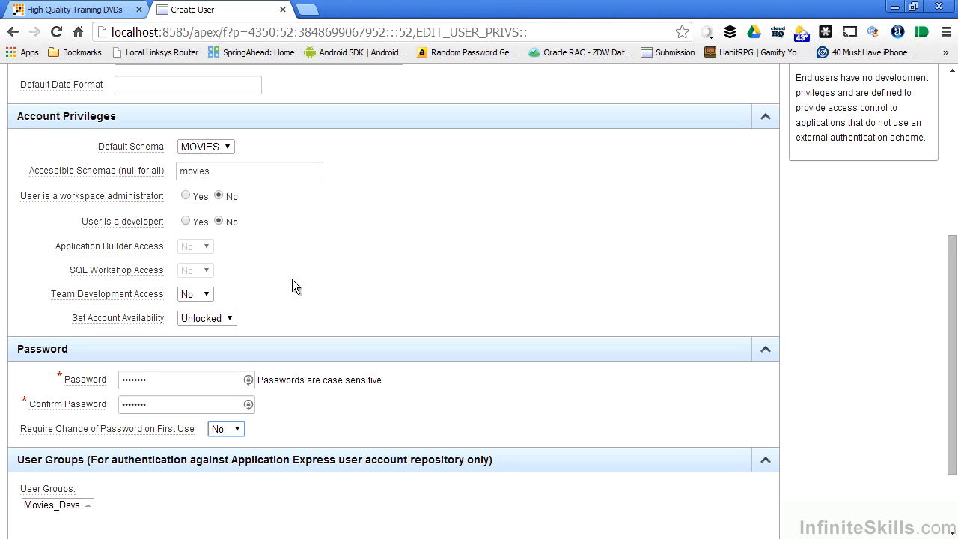
{"action": "mouse_move", "coordinate": [458, 312]}
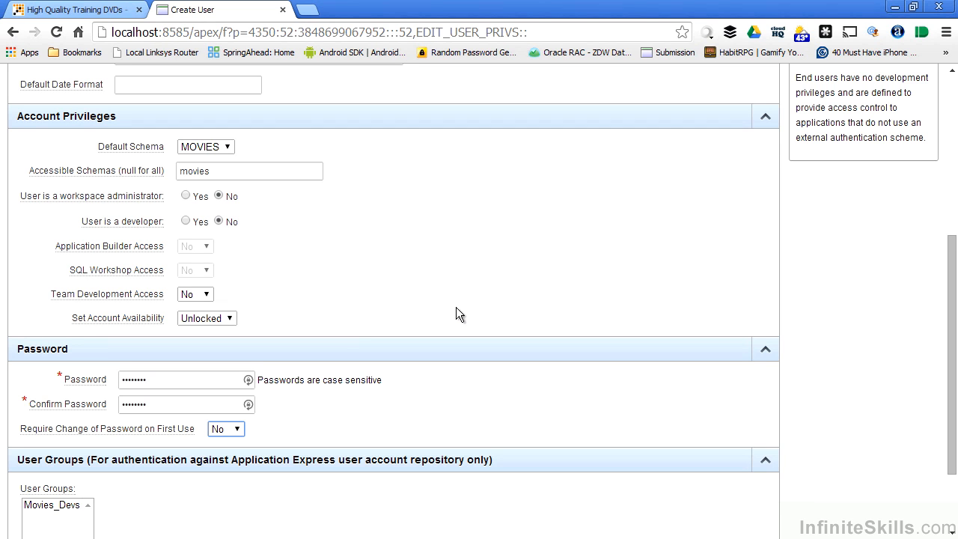
{"action": "mouse_move", "coordinate": [460, 271]}
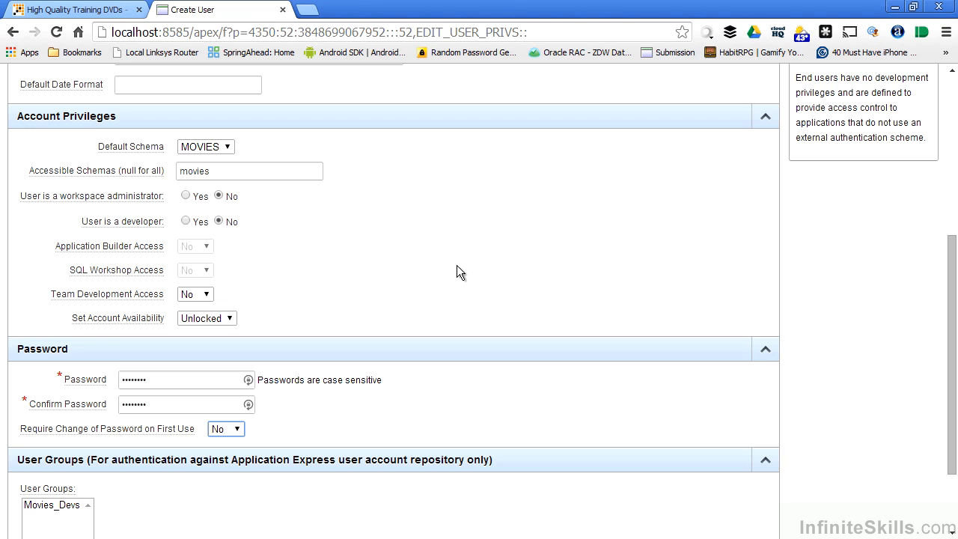
{"action": "mouse_move", "coordinate": [452, 271]}
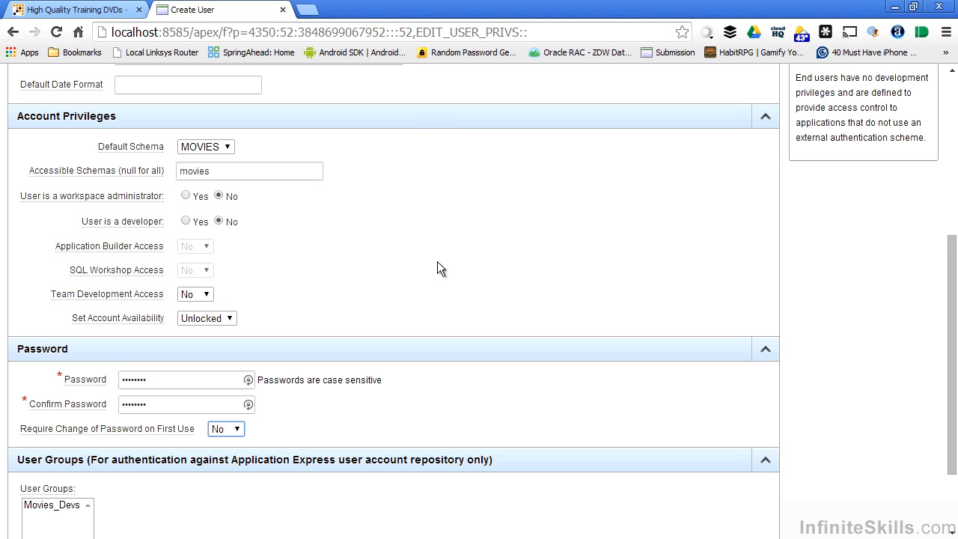
{"action": "mouse_move", "coordinate": [429, 258]}
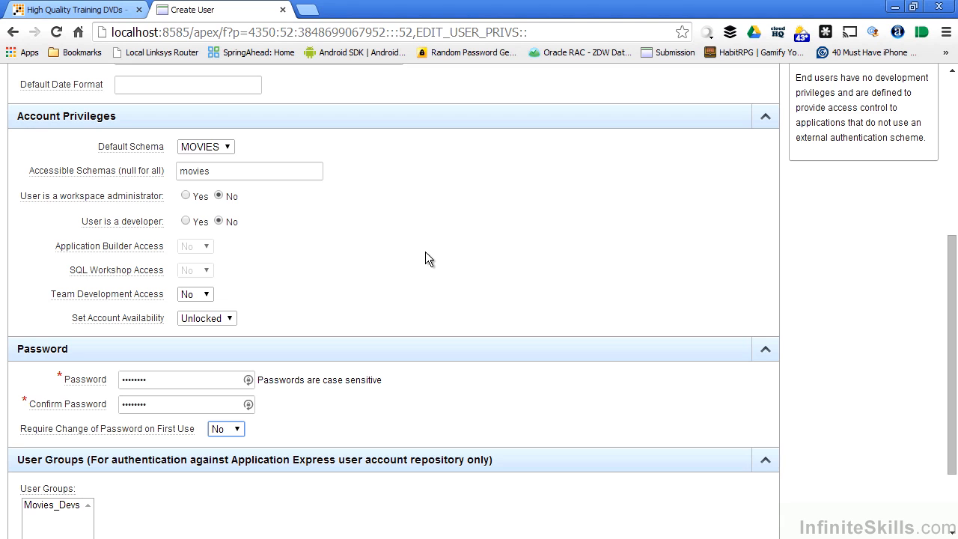
{"action": "mouse_move", "coordinate": [423, 259]}
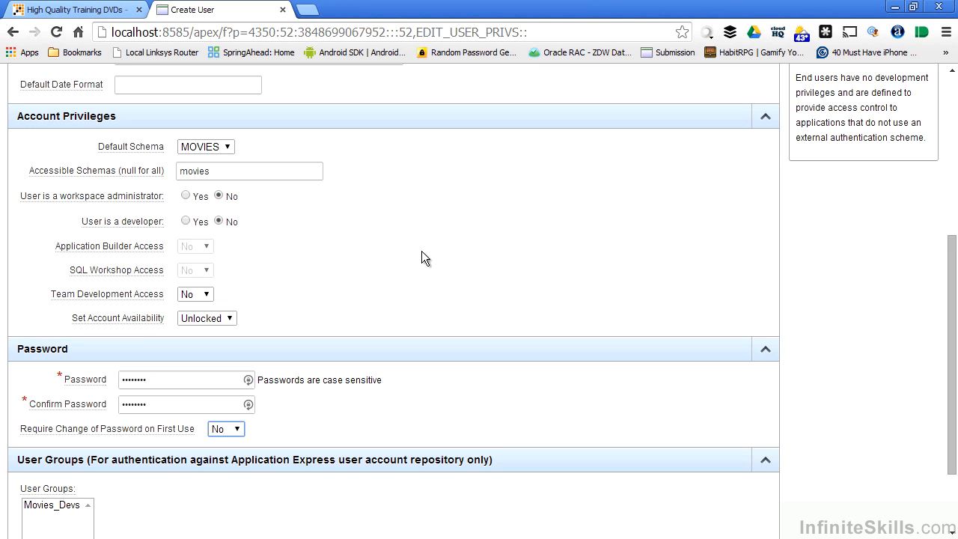
{"action": "mouse_move", "coordinate": [424, 233]}
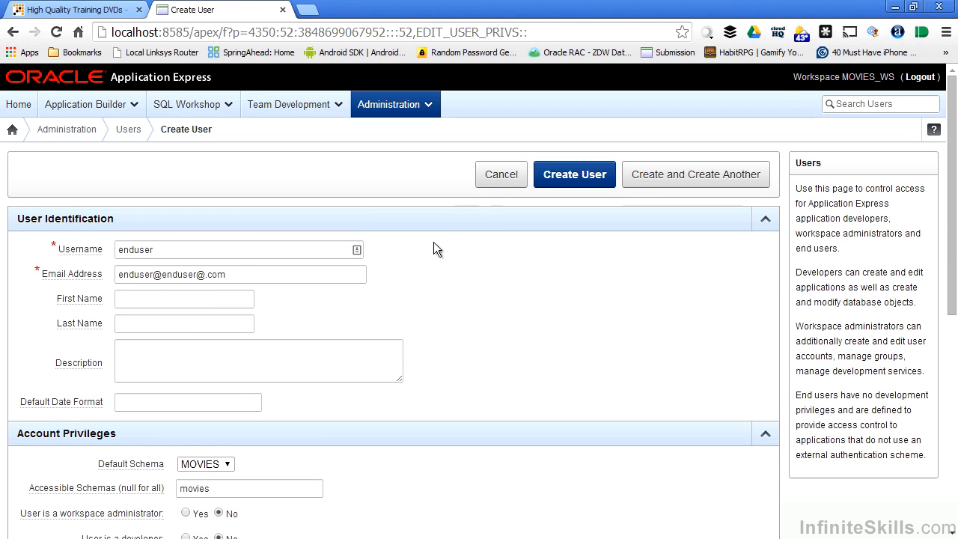
- Submit the form to create ENDUSER as an end user
{"action": "left_click", "coordinate": [574, 174]}
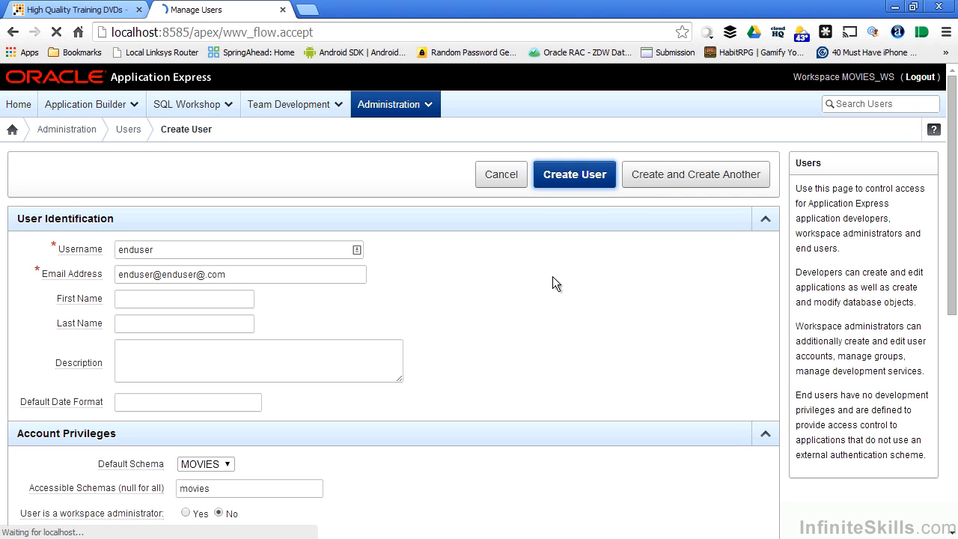
{"action": "left_click", "coordinate": [574, 173]}
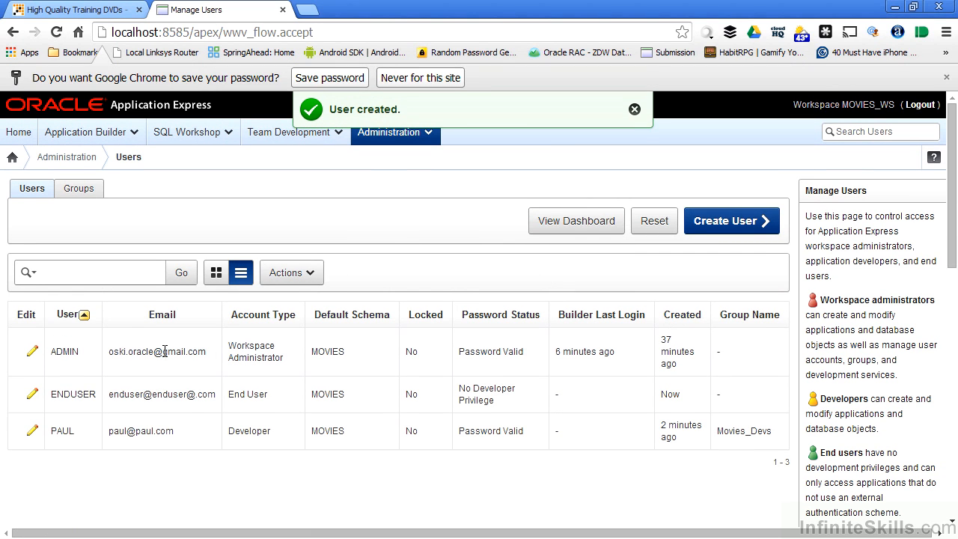
{"action": "mouse_move", "coordinate": [247, 340]}
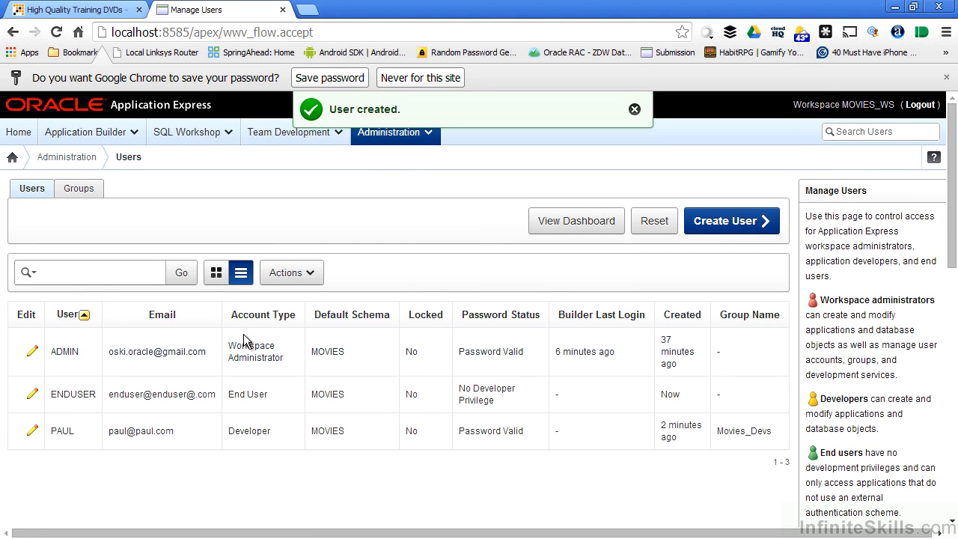
{"action": "mouse_move", "coordinate": [679, 357]}
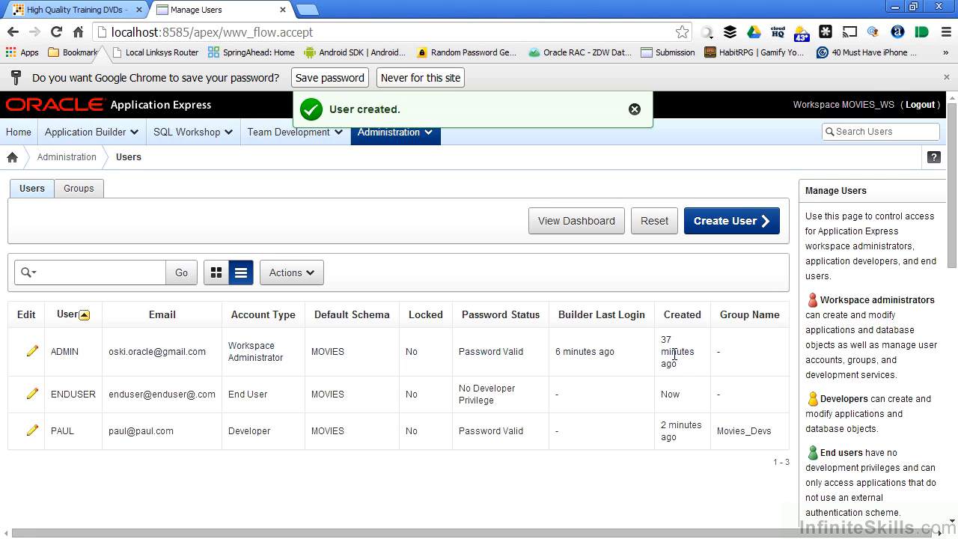